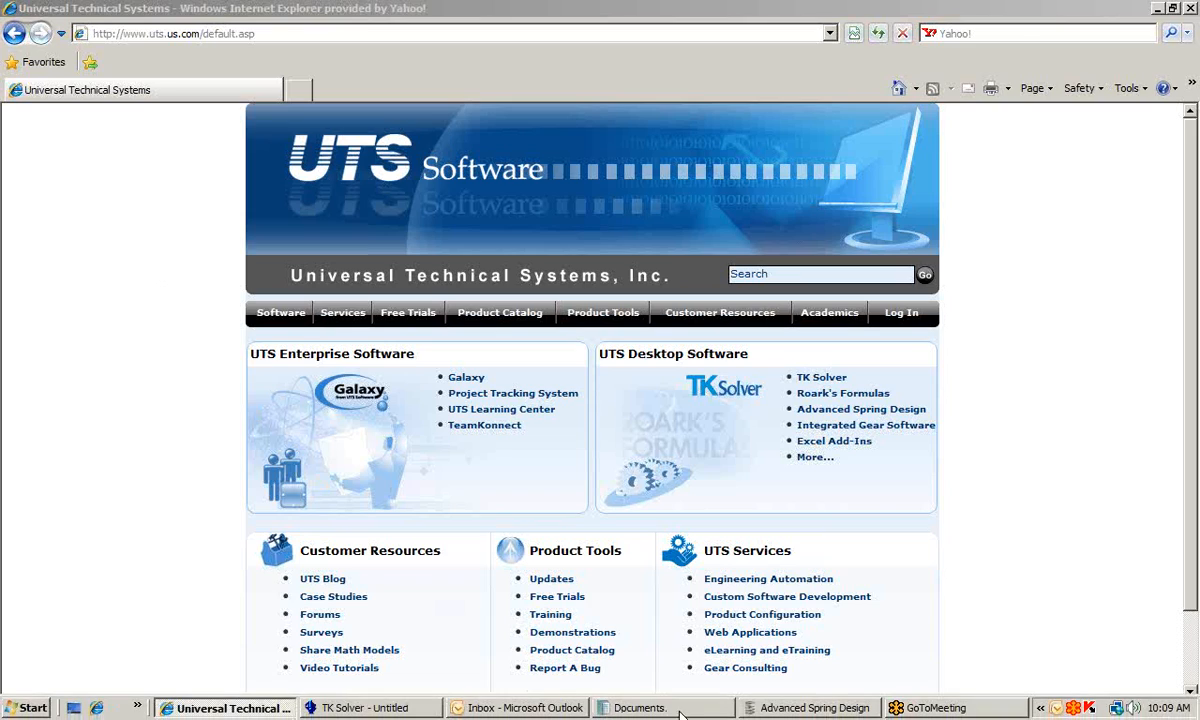
Step: Bring Advanced Spring Design forward to show the Select Spring chooser for a new design
{"action": "left_click", "coordinate": [808, 708]}
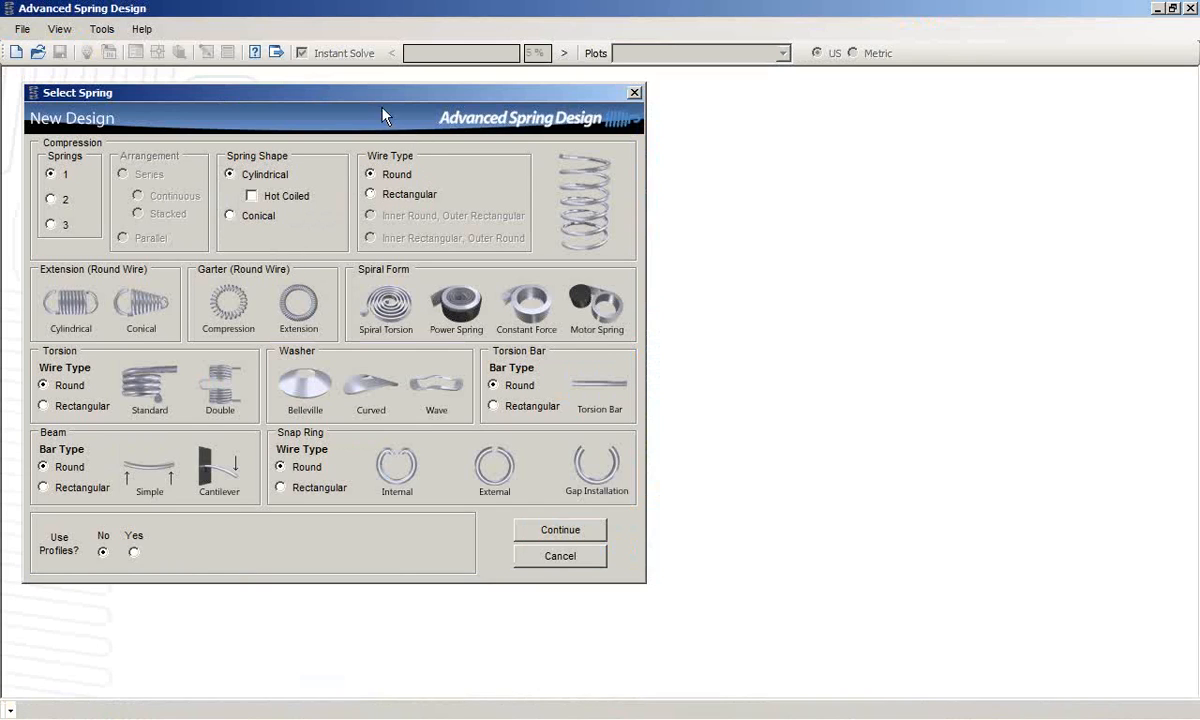
{"action": "mouse_move", "coordinate": [344, 218]}
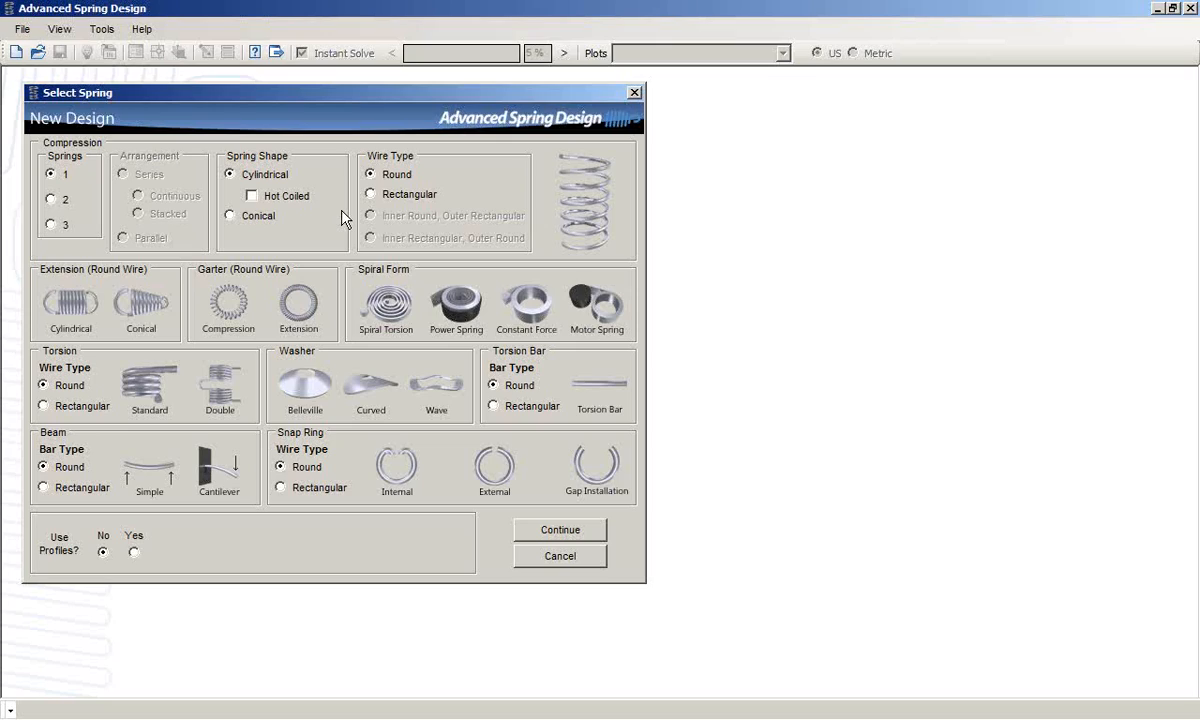
{"action": "mouse_move", "coordinate": [308, 228]}
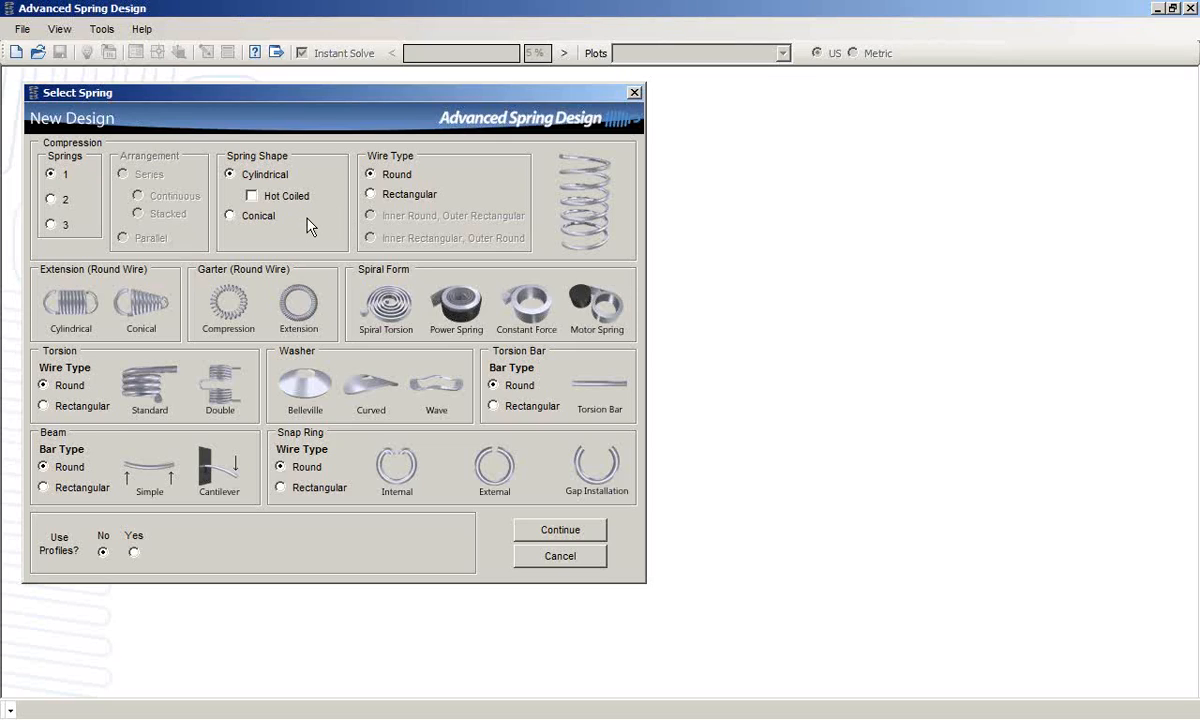
{"action": "mouse_move", "coordinate": [150, 218]}
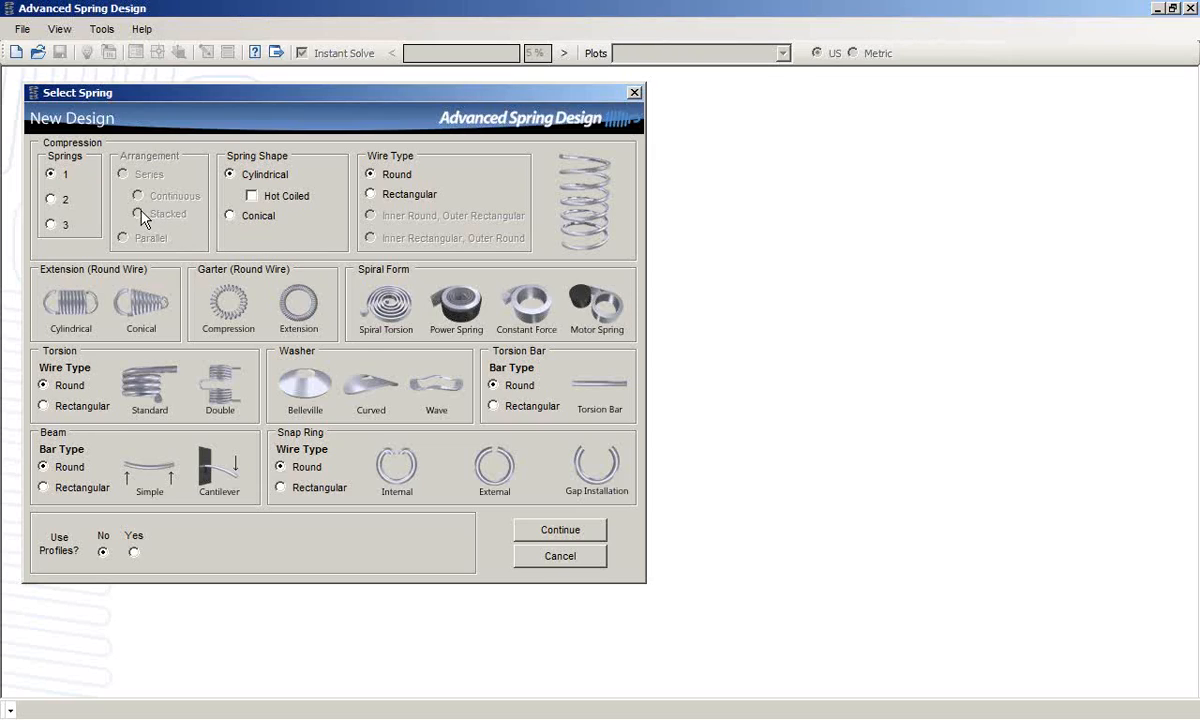
{"action": "mouse_move", "coordinate": [416, 518]}
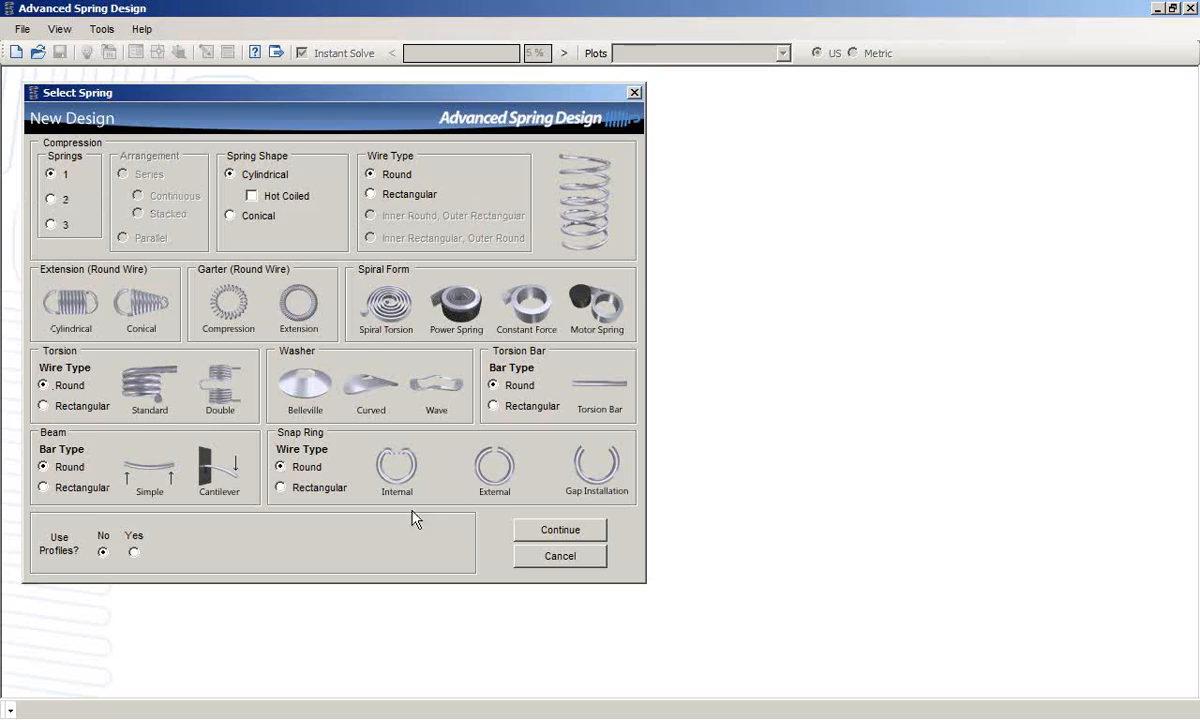
{"action": "mouse_move", "coordinate": [122, 212]}
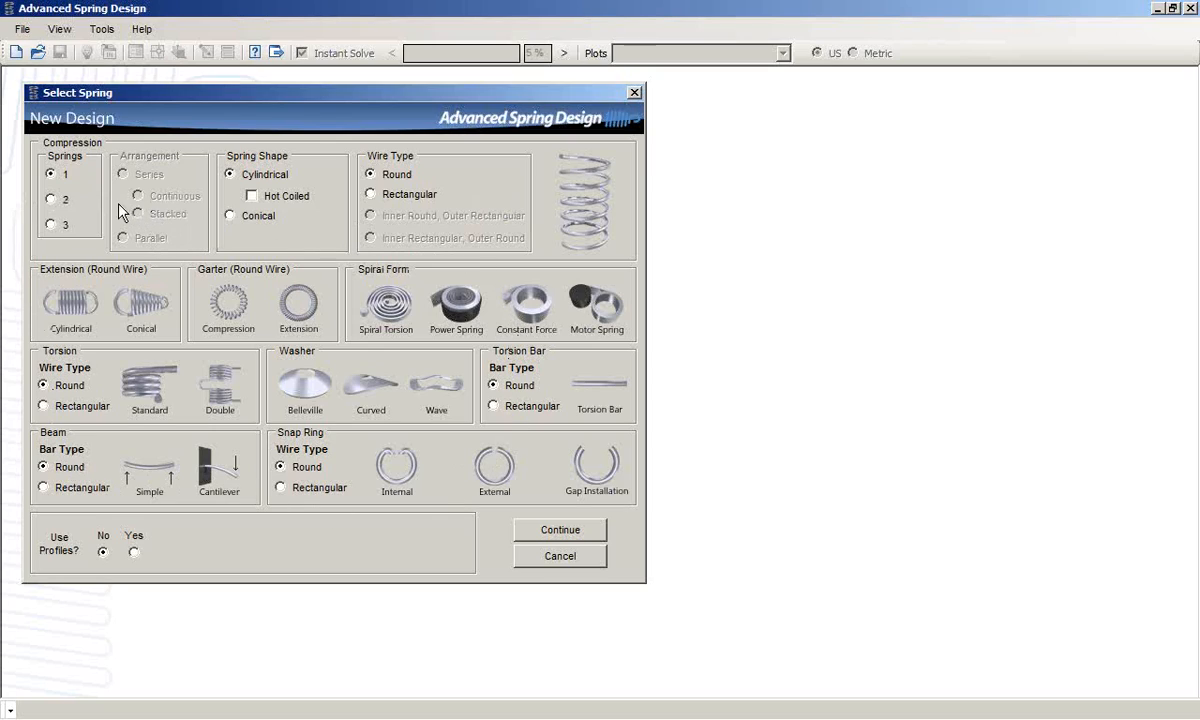
{"action": "mouse_move", "coordinate": [68, 188]}
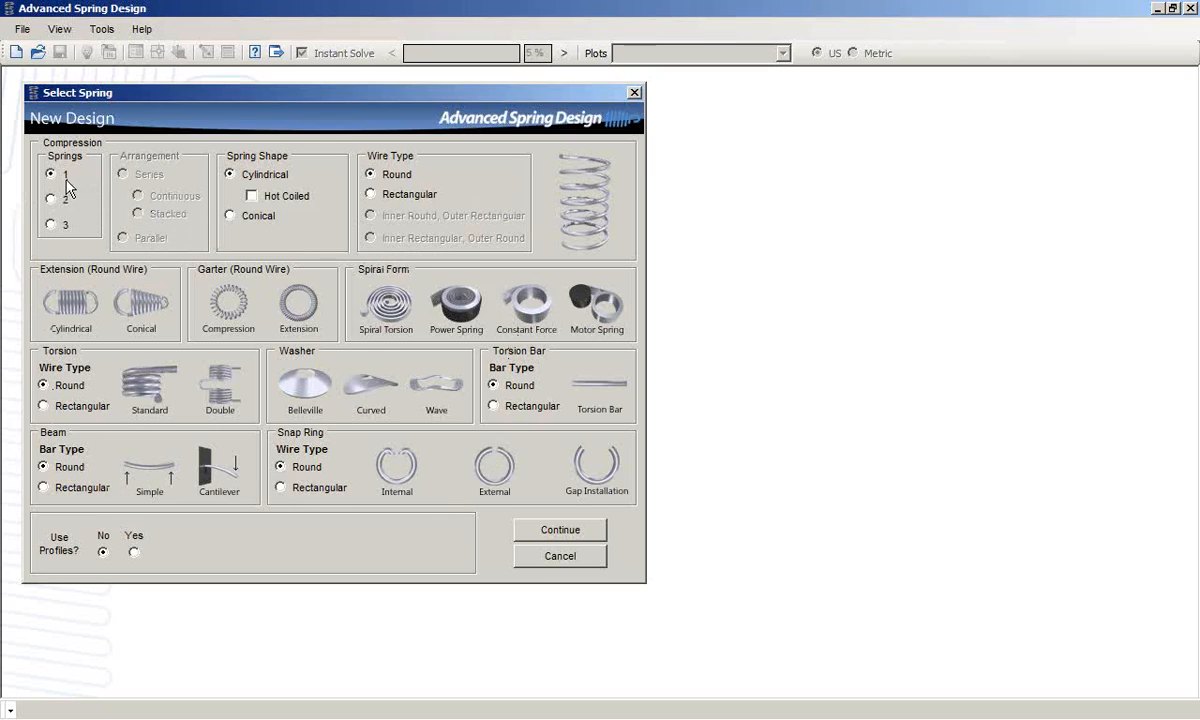
{"action": "mouse_move", "coordinate": [60, 228]}
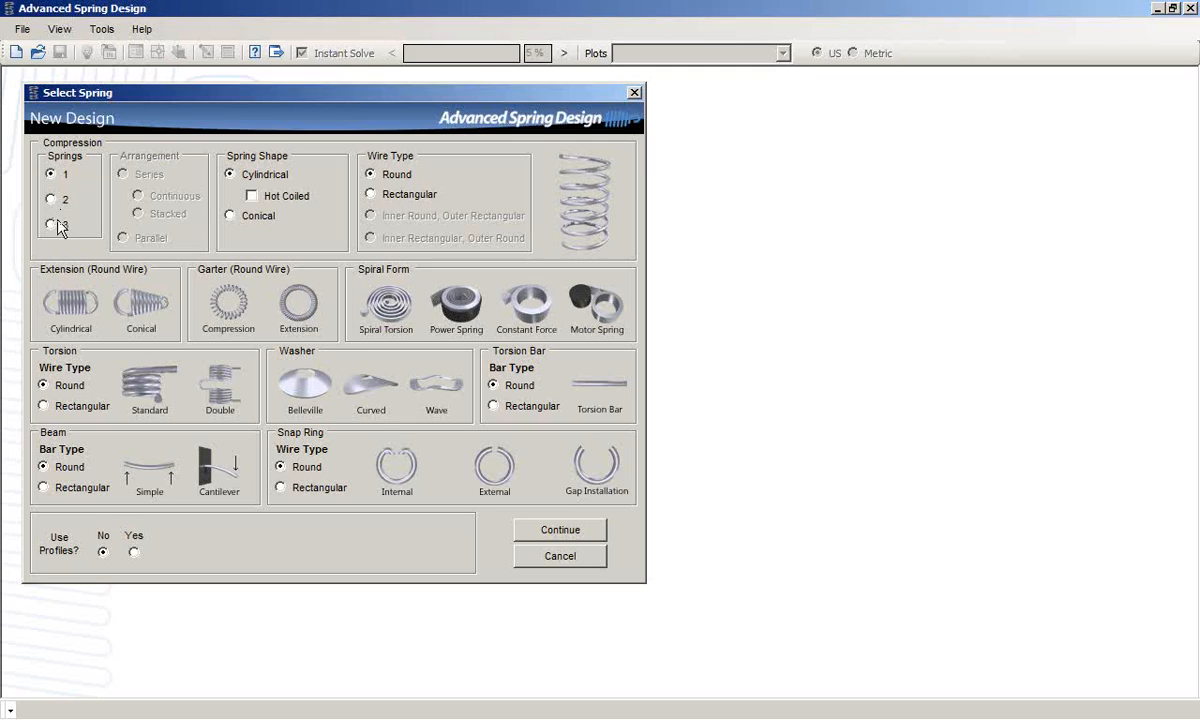
{"action": "left_click", "coordinate": [52, 200]}
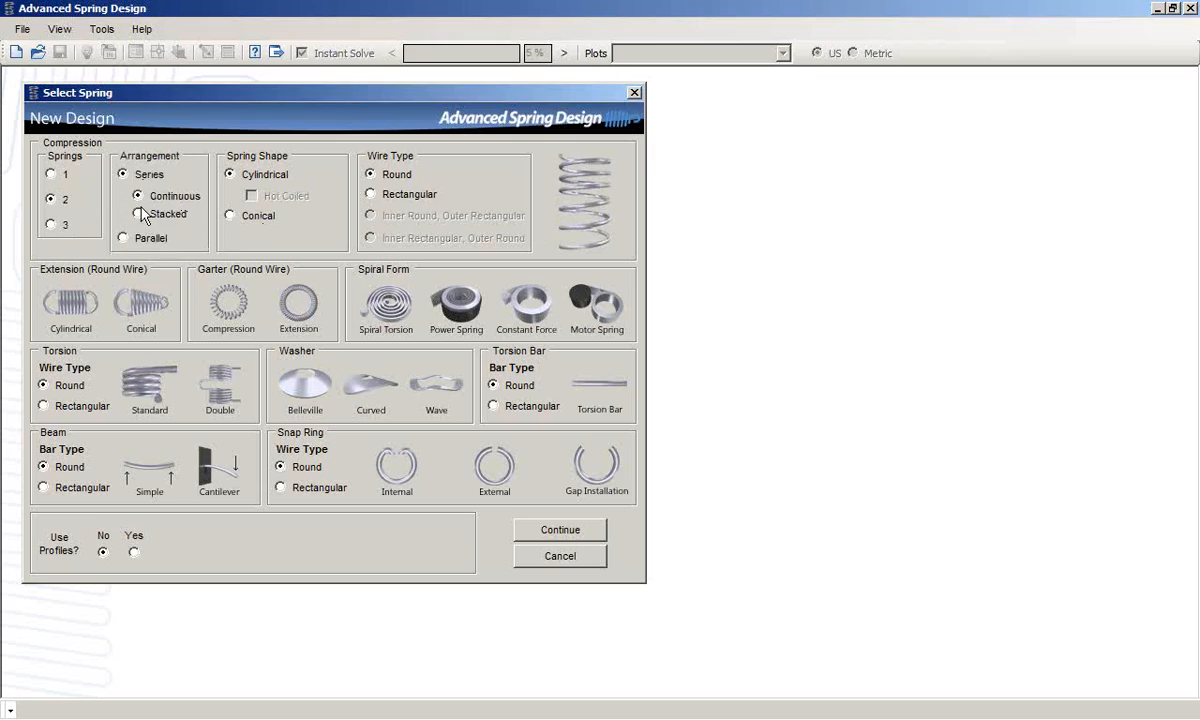
{"action": "left_click", "coordinate": [124, 236]}
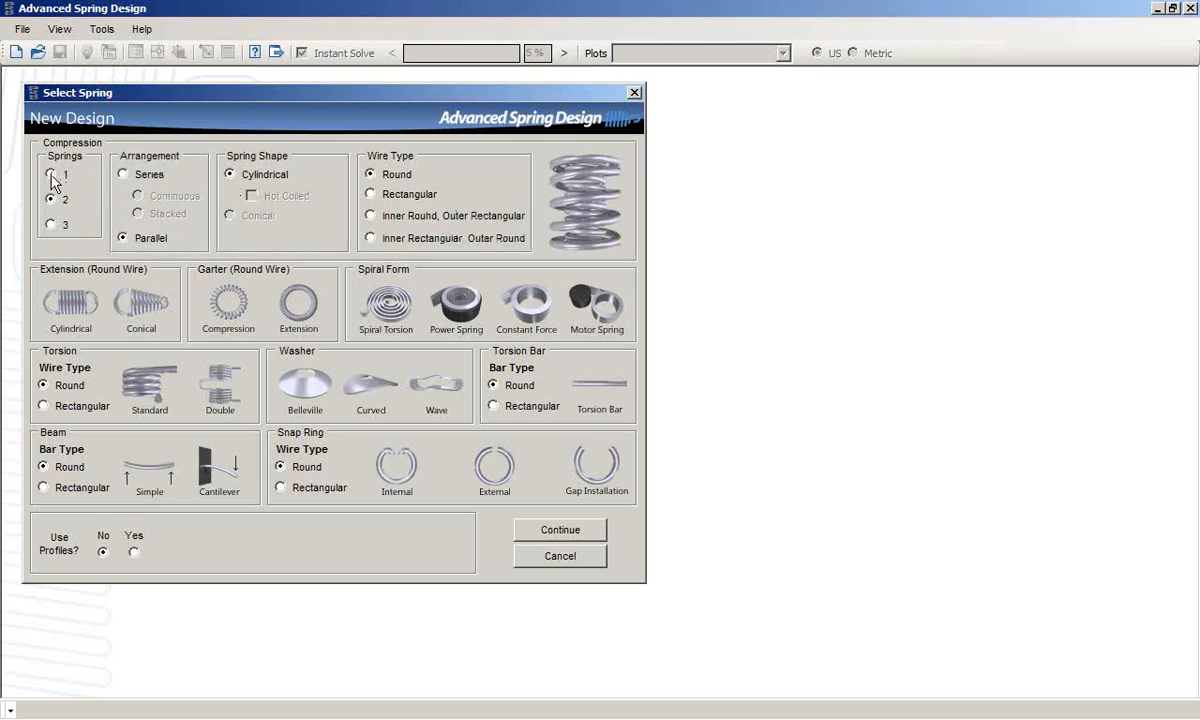
{"action": "left_click", "coordinate": [48, 174]}
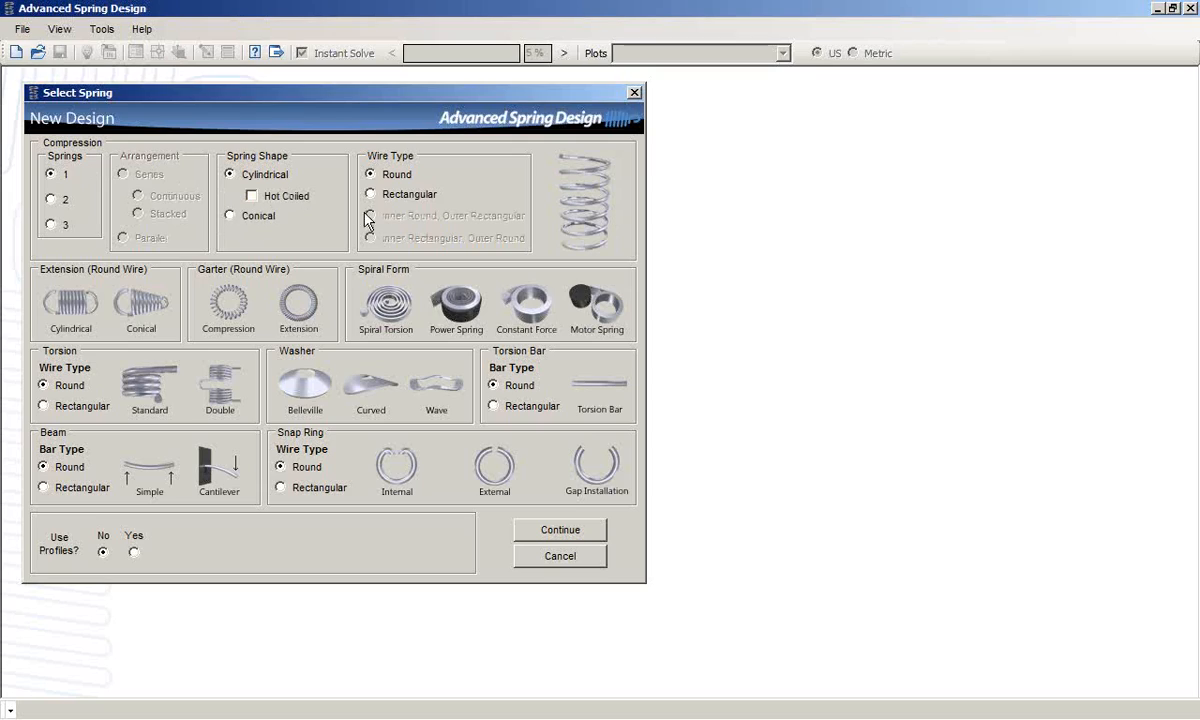
{"action": "mouse_move", "coordinate": [372, 190]}
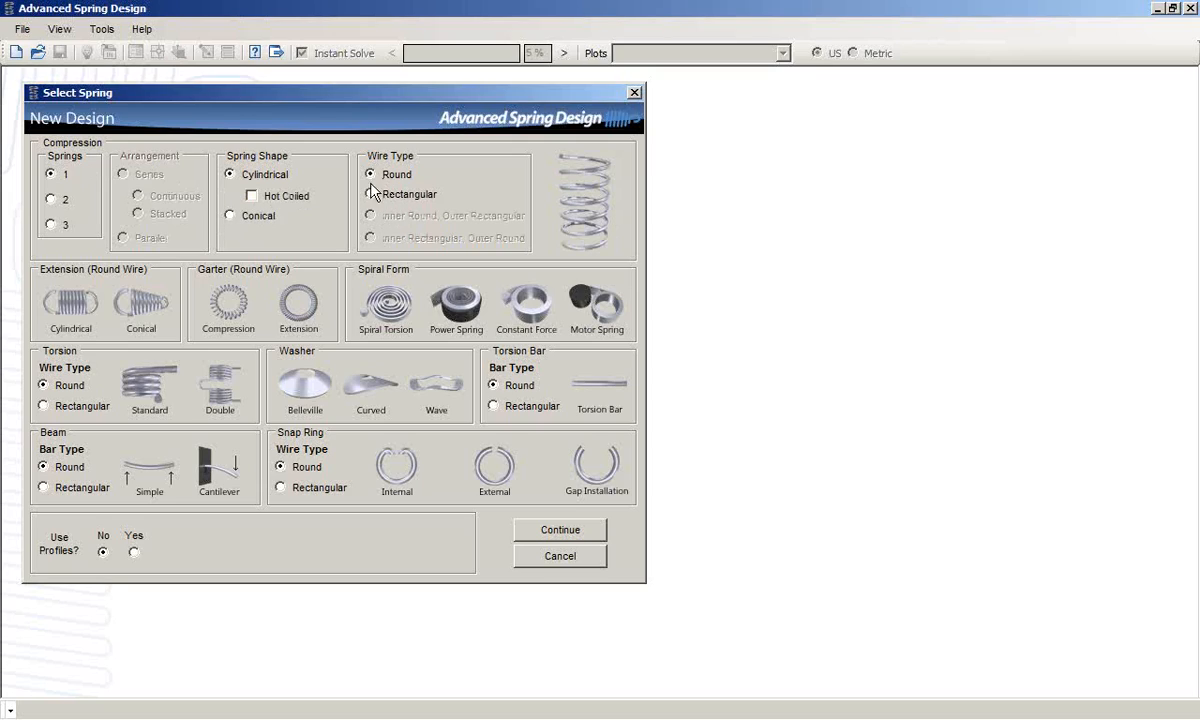
{"action": "mouse_move", "coordinate": [556, 196]}
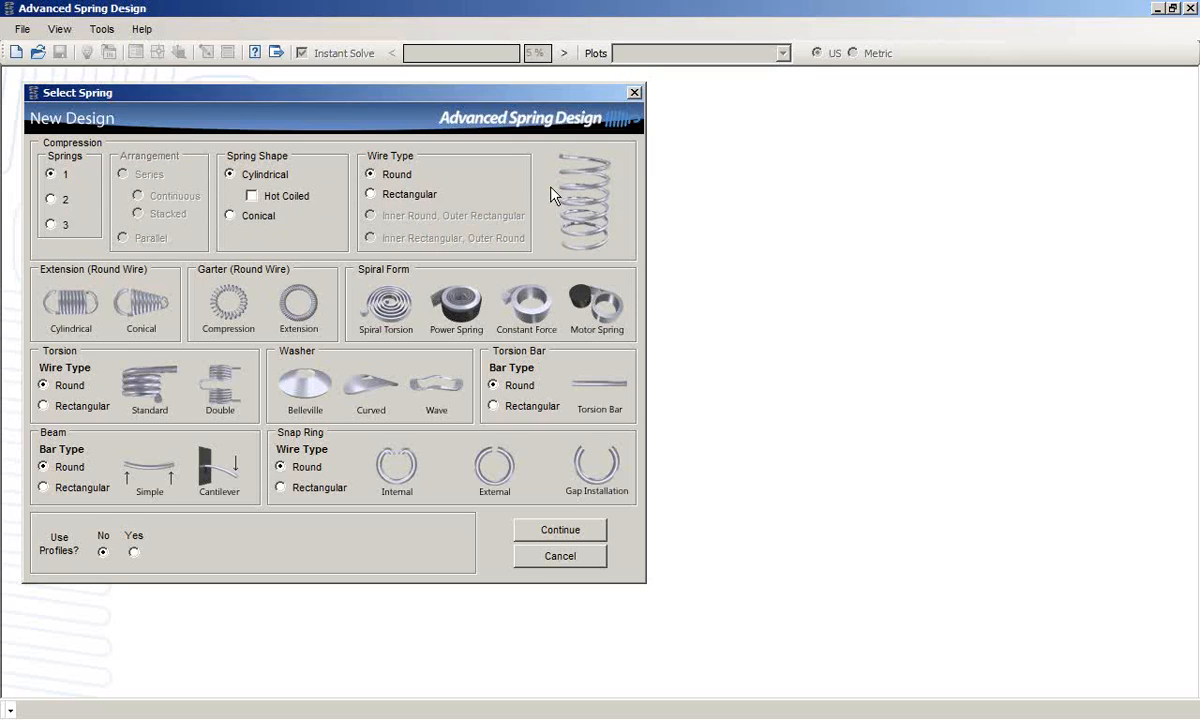
{"action": "mouse_move", "coordinate": [70, 188]}
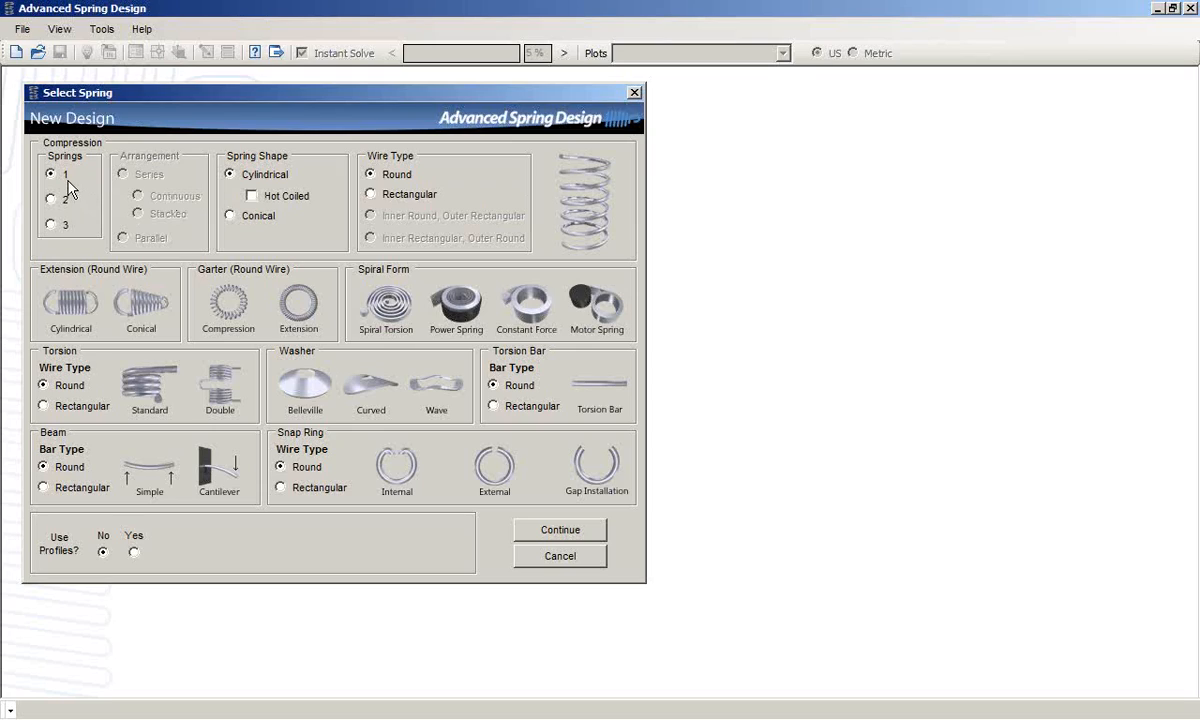
{"action": "mouse_move", "coordinate": [148, 216]}
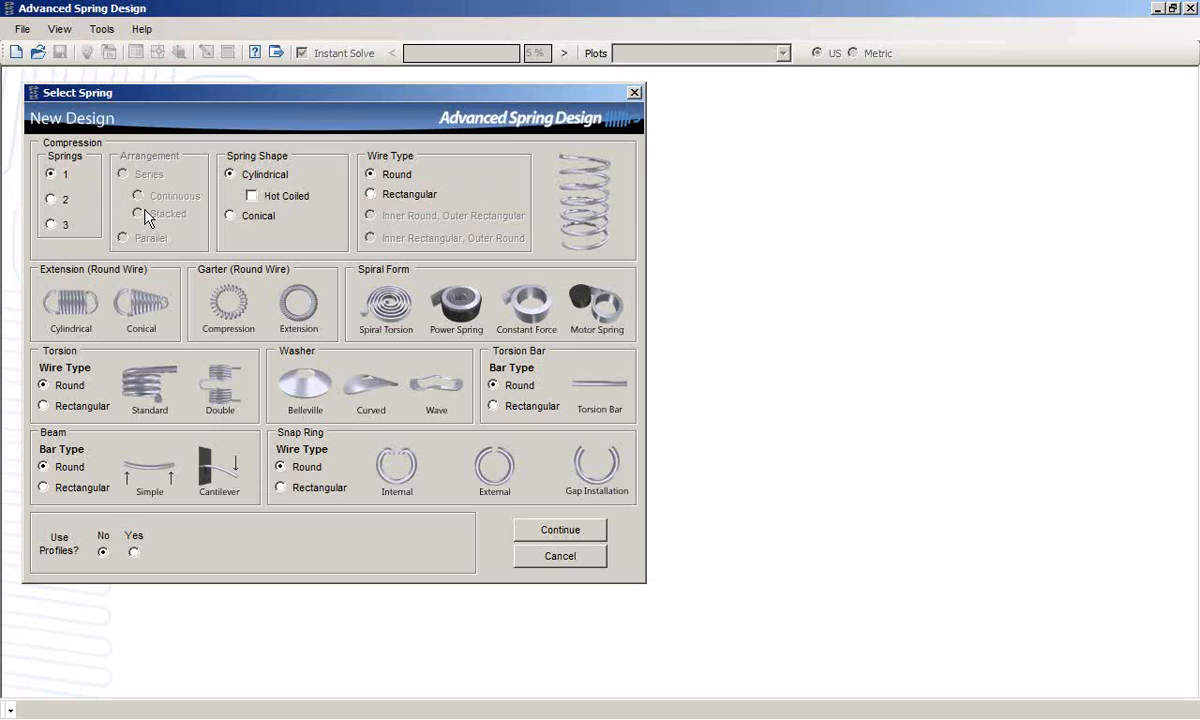
{"action": "mouse_move", "coordinate": [116, 208]}
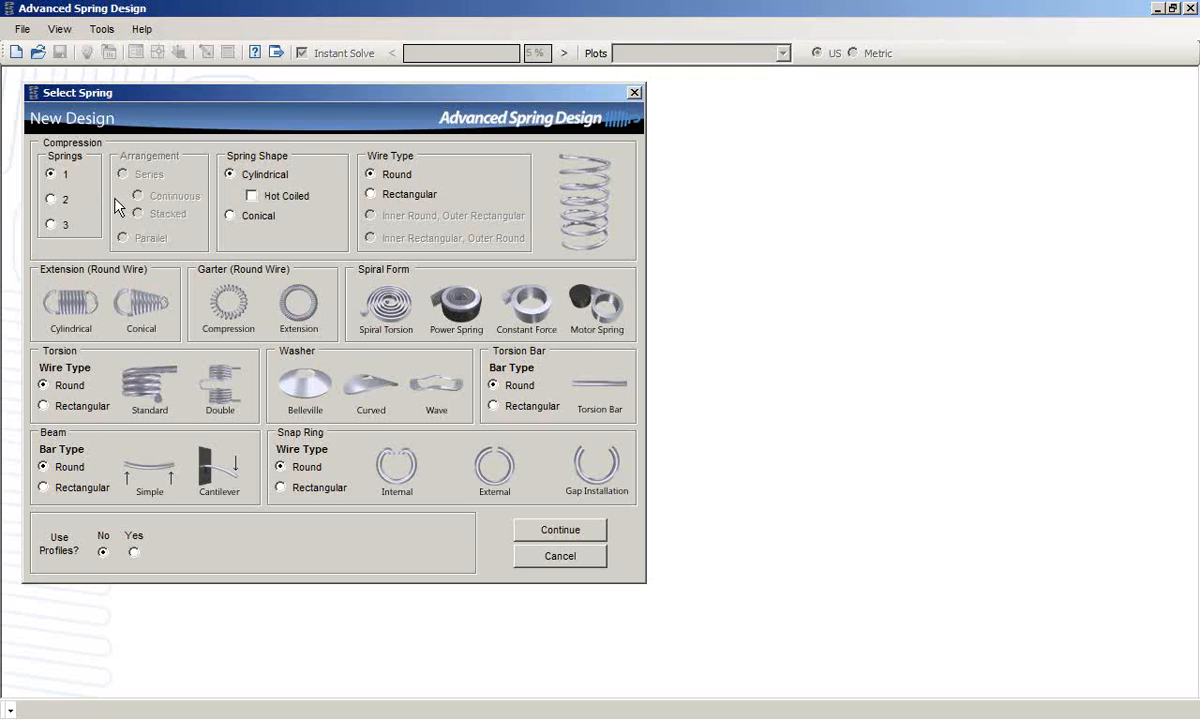
{"action": "mouse_move", "coordinate": [110, 292]}
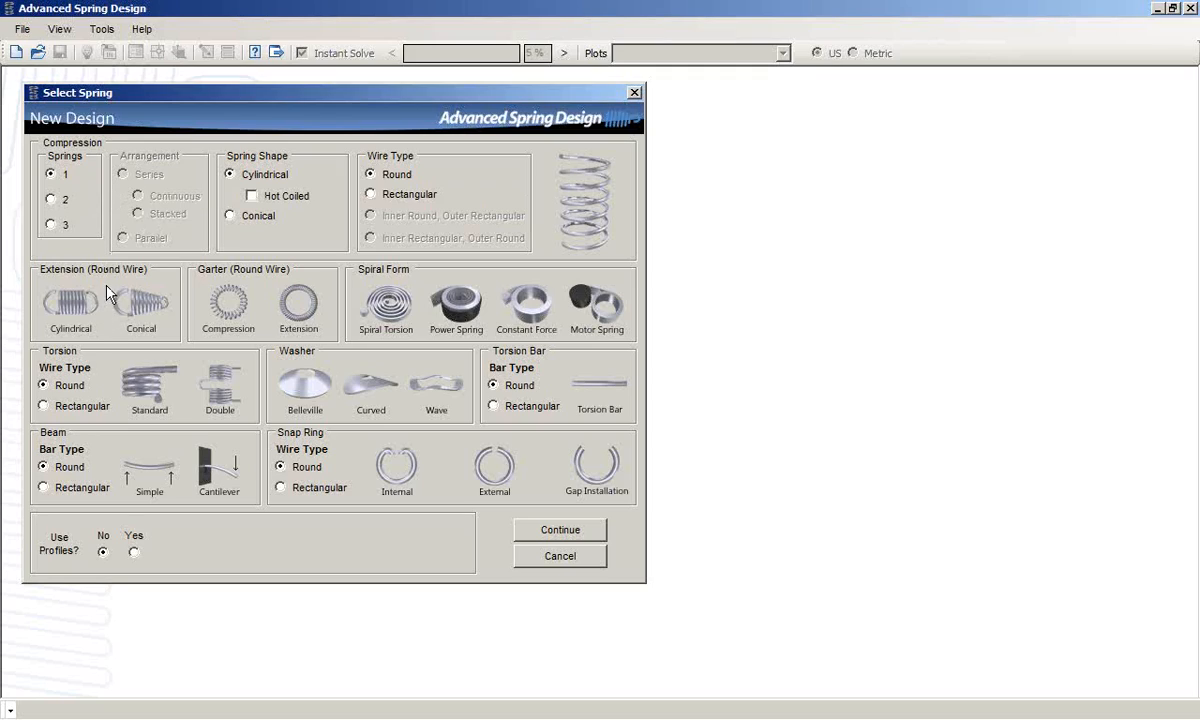
{"action": "mouse_move", "coordinate": [280, 304]}
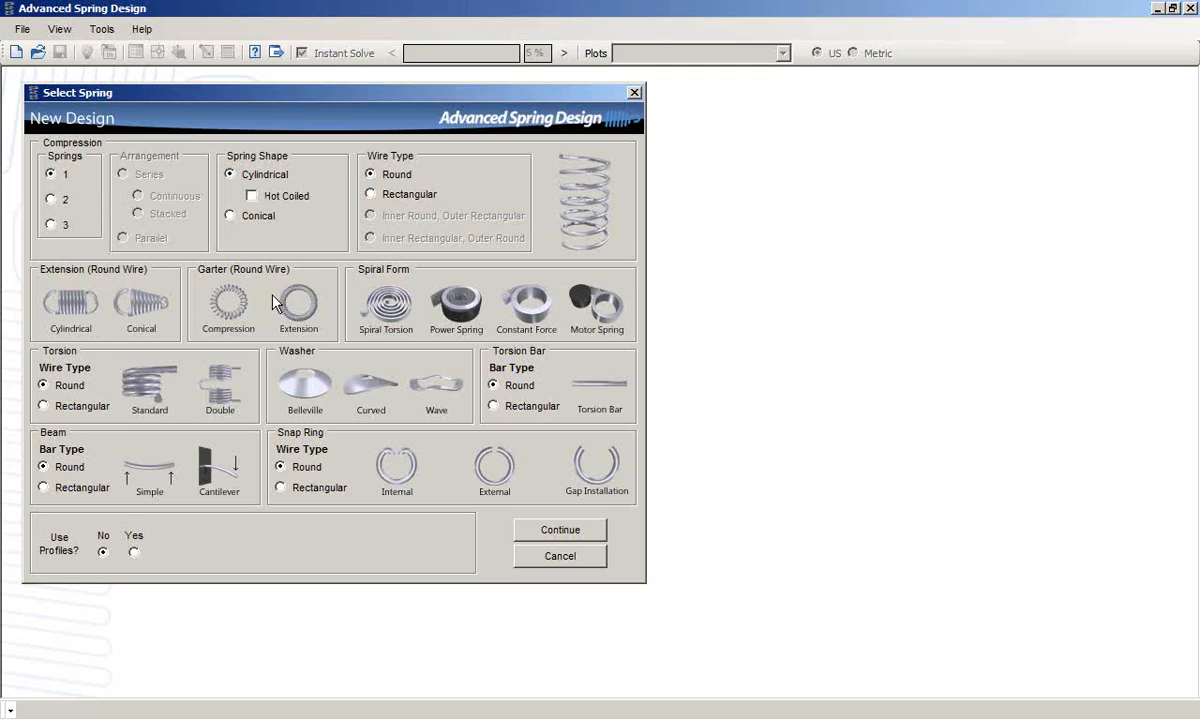
{"action": "mouse_move", "coordinate": [396, 300]}
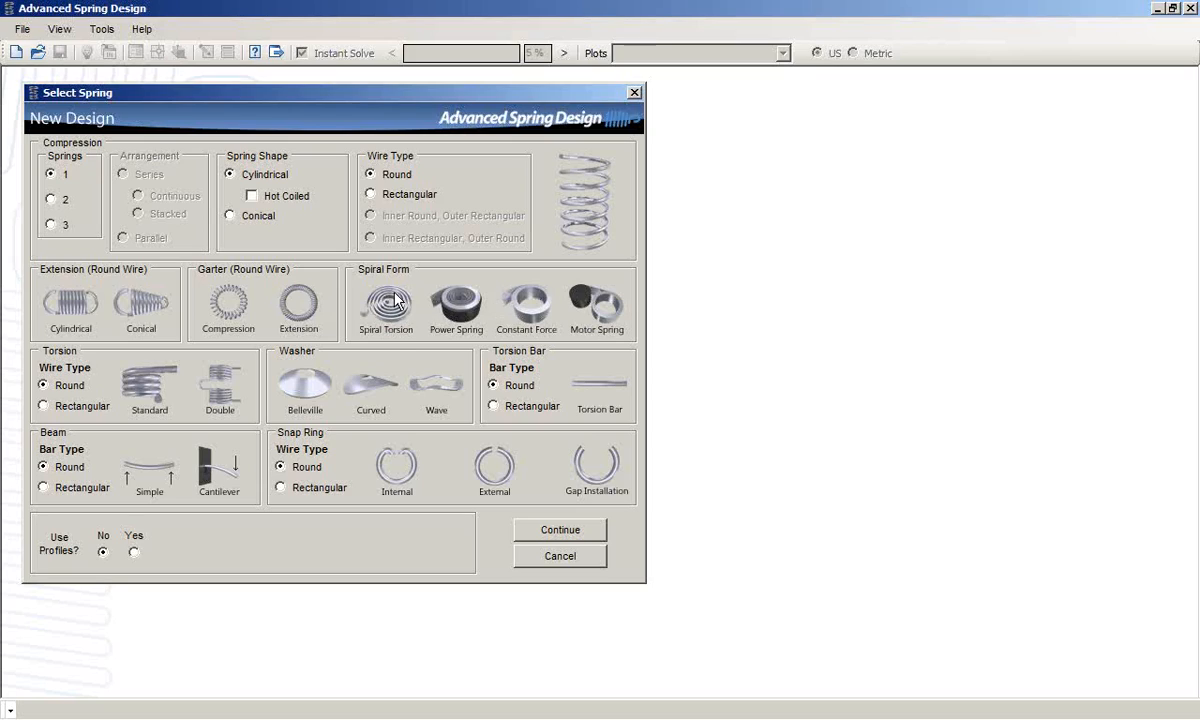
{"action": "mouse_move", "coordinate": [540, 336]}
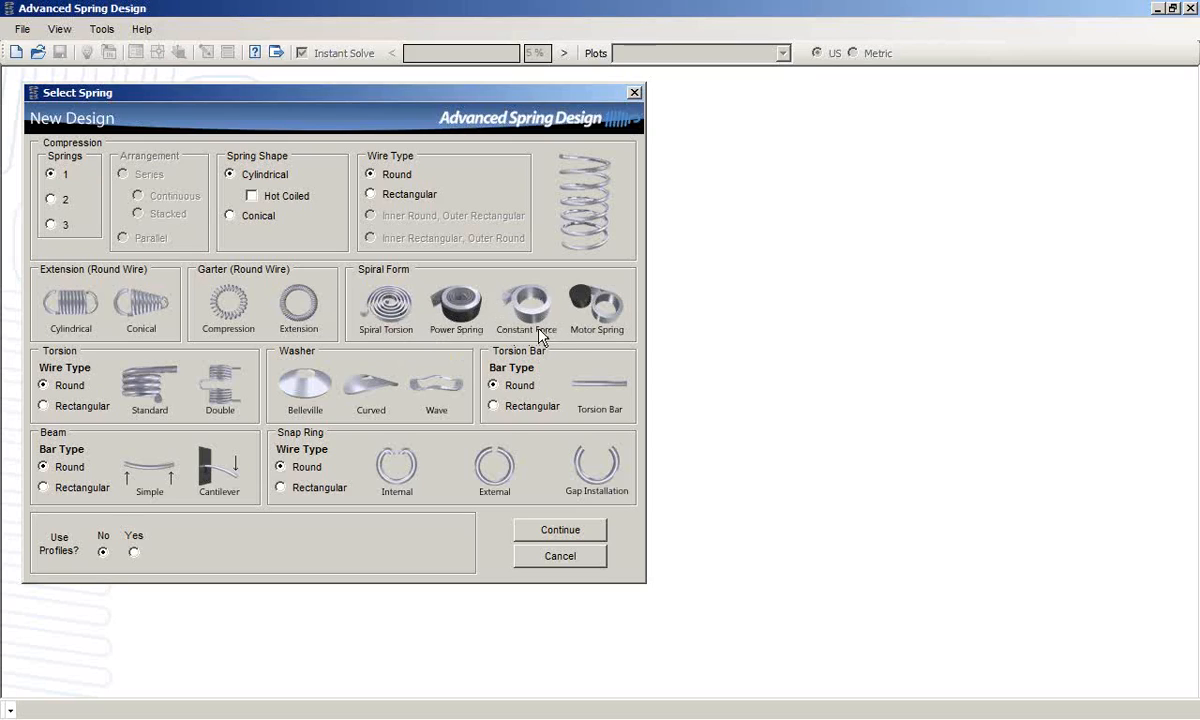
{"action": "mouse_move", "coordinate": [580, 340]}
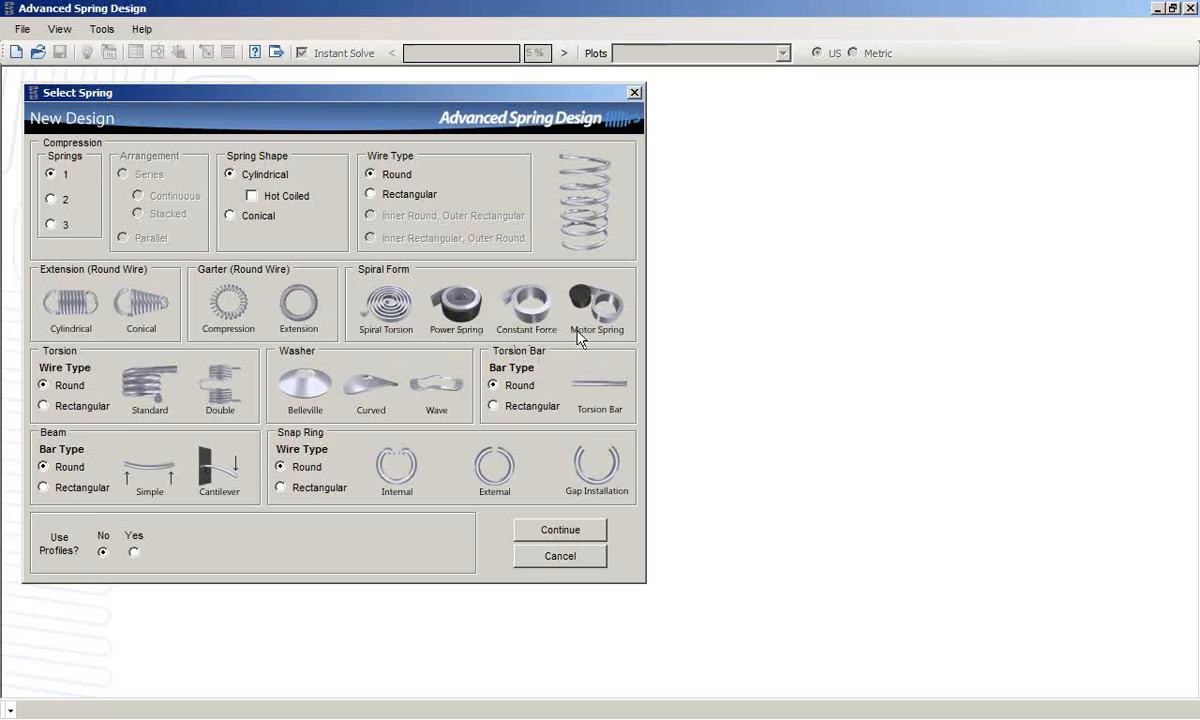
{"action": "mouse_move", "coordinate": [464, 304]}
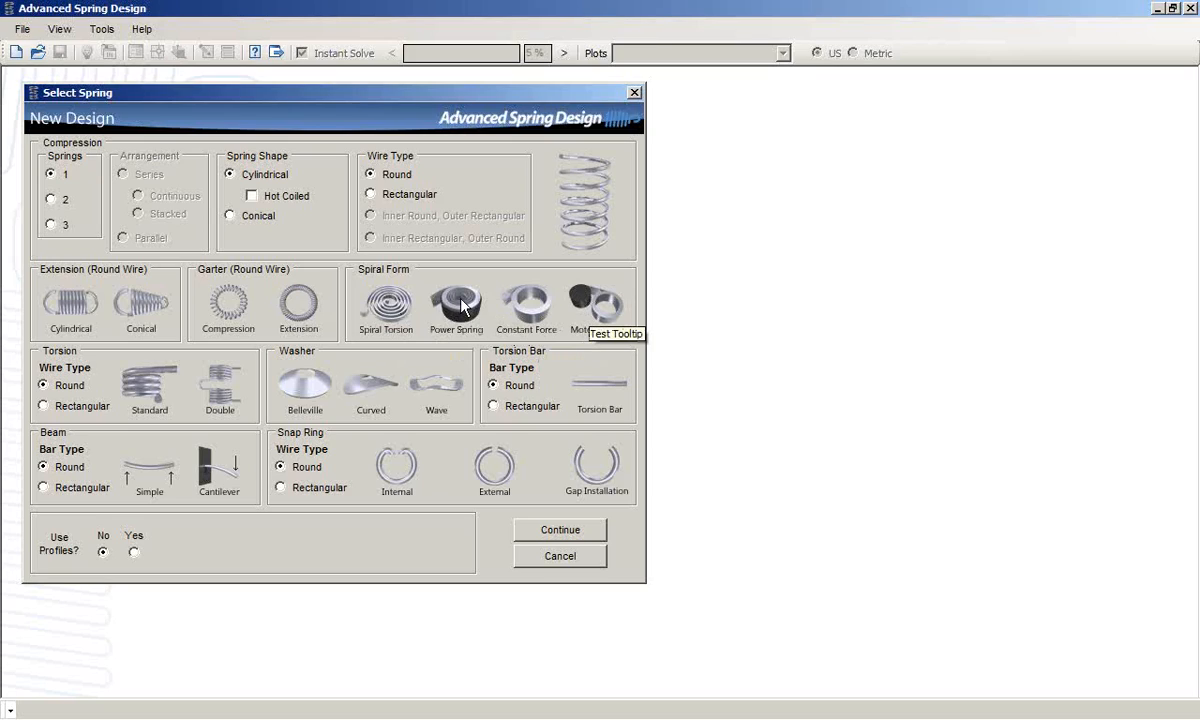
{"action": "mouse_move", "coordinate": [158, 398]}
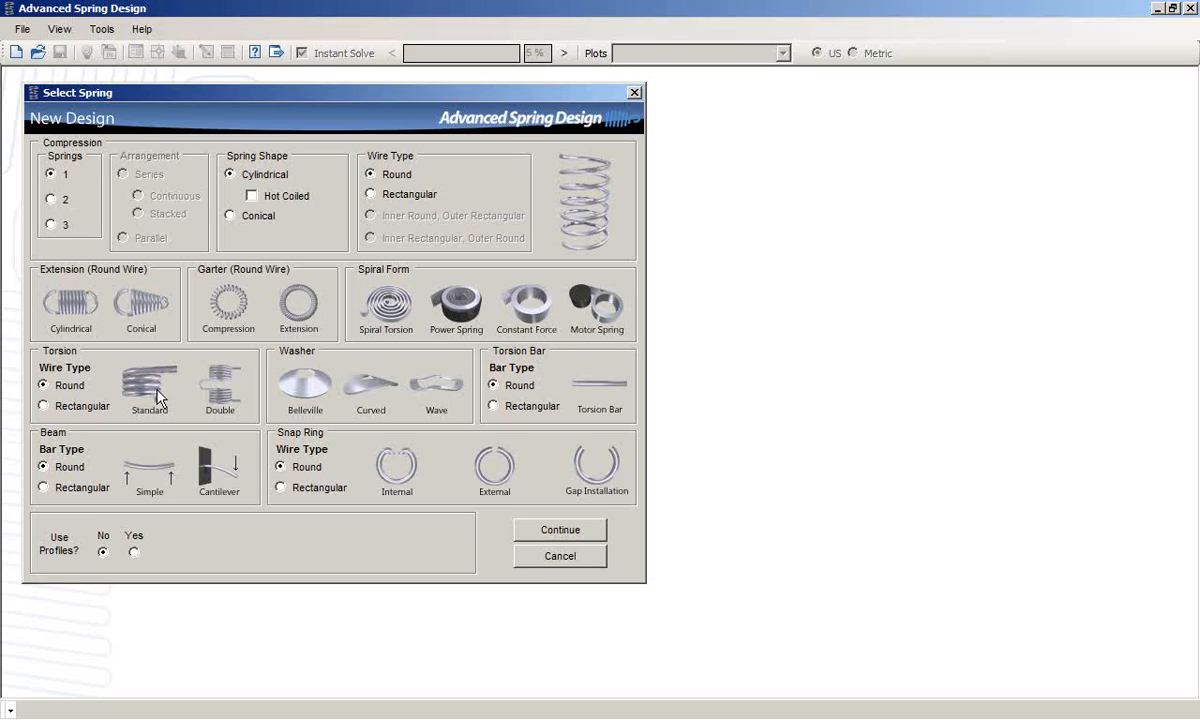
{"action": "mouse_move", "coordinate": [444, 396]}
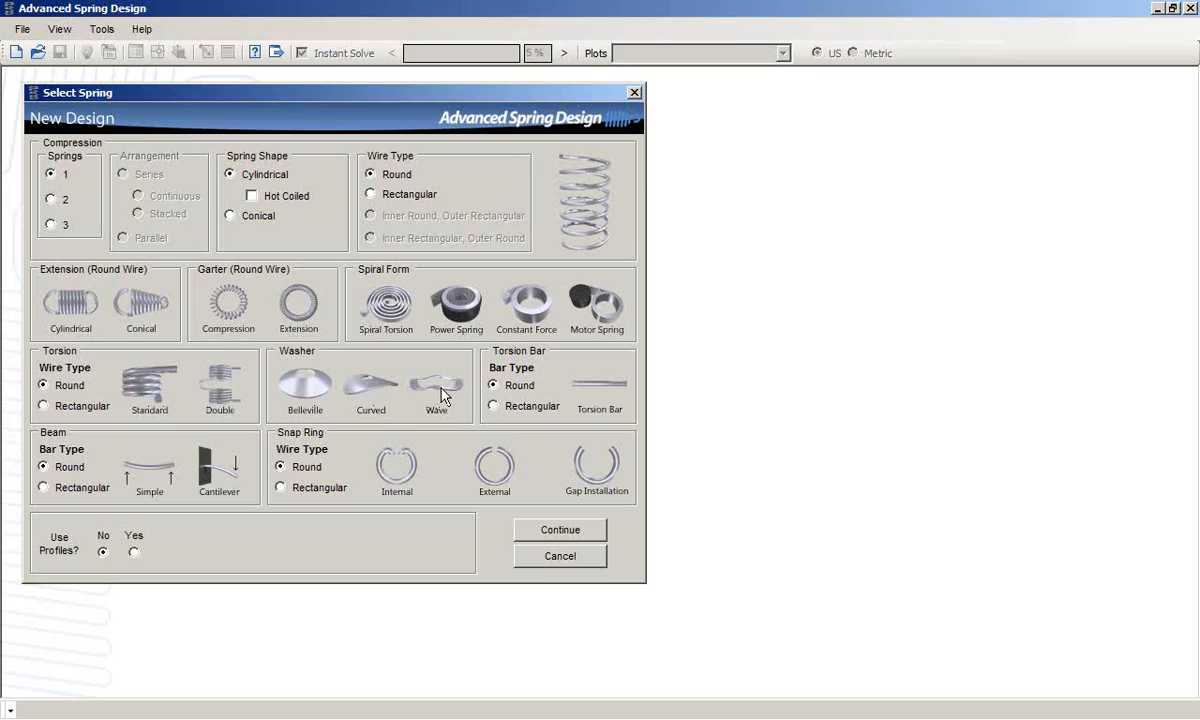
{"action": "mouse_move", "coordinate": [624, 396]}
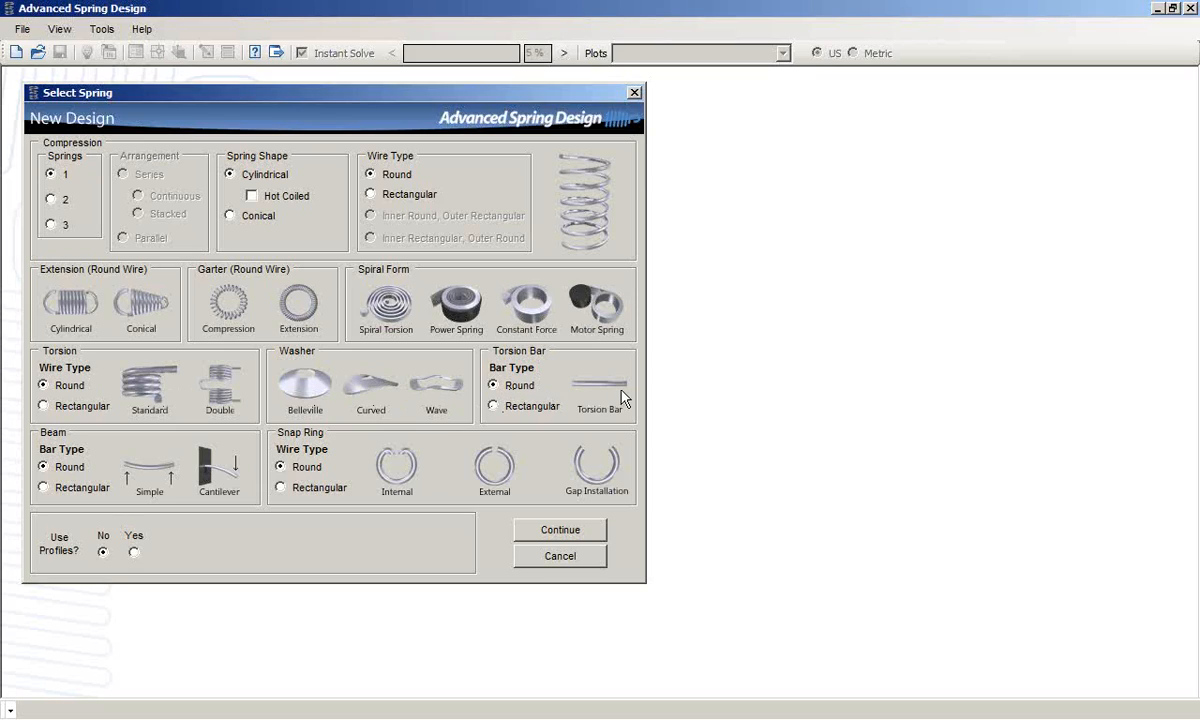
{"action": "mouse_move", "coordinate": [190, 496]}
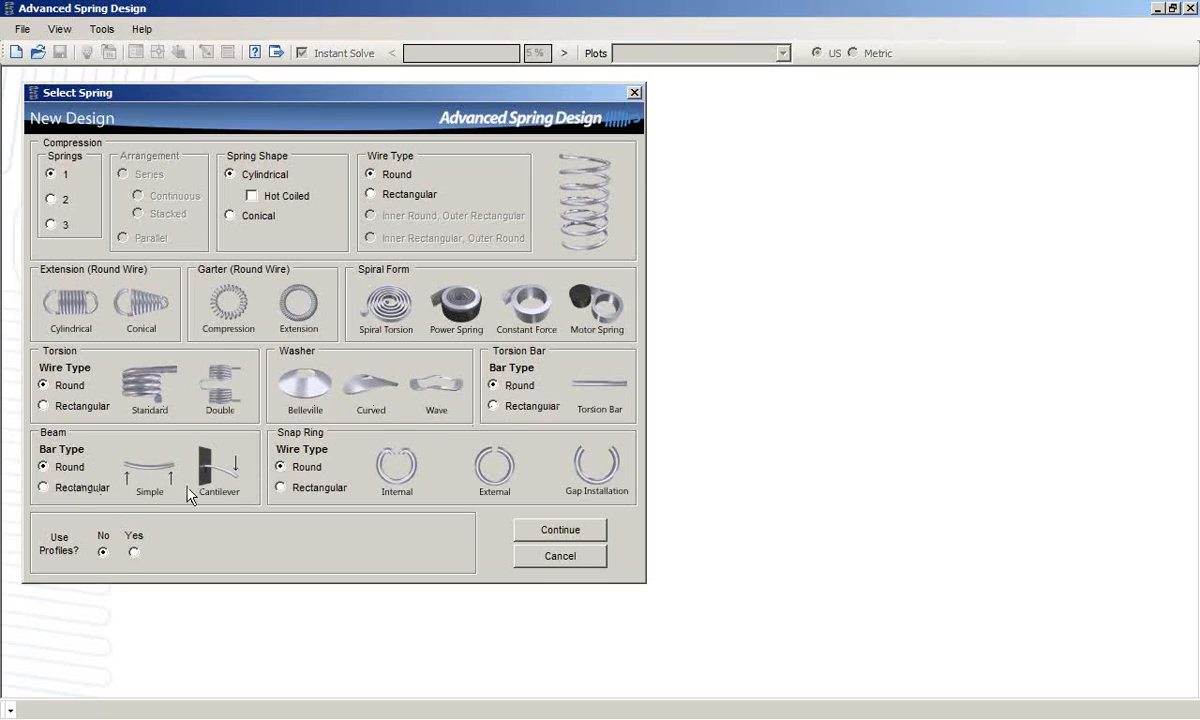
{"action": "mouse_move", "coordinate": [332, 480]}
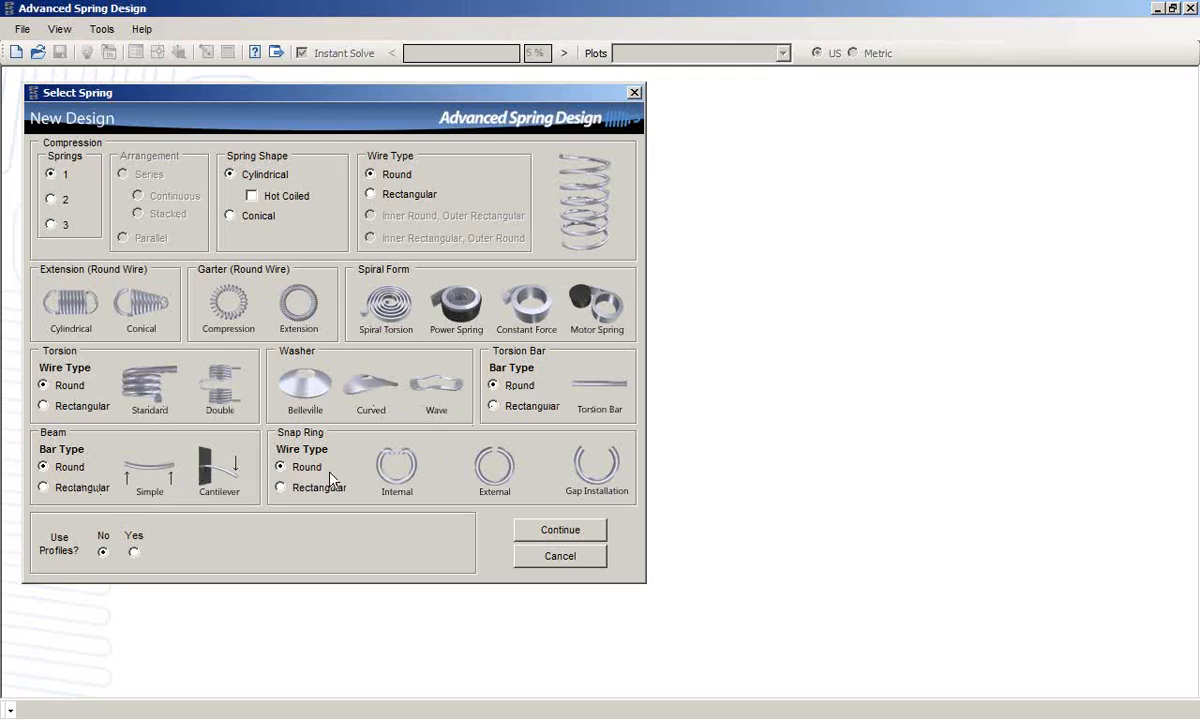
{"action": "mouse_move", "coordinate": [378, 476]}
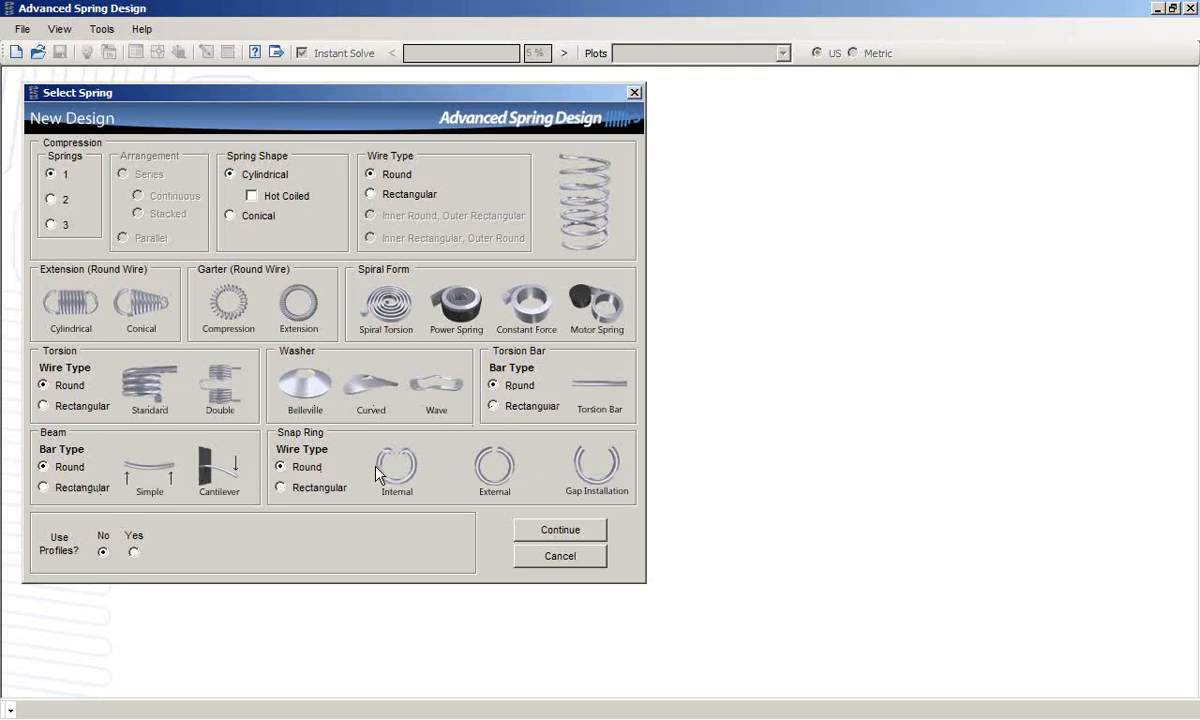
{"action": "mouse_move", "coordinate": [494, 468]}
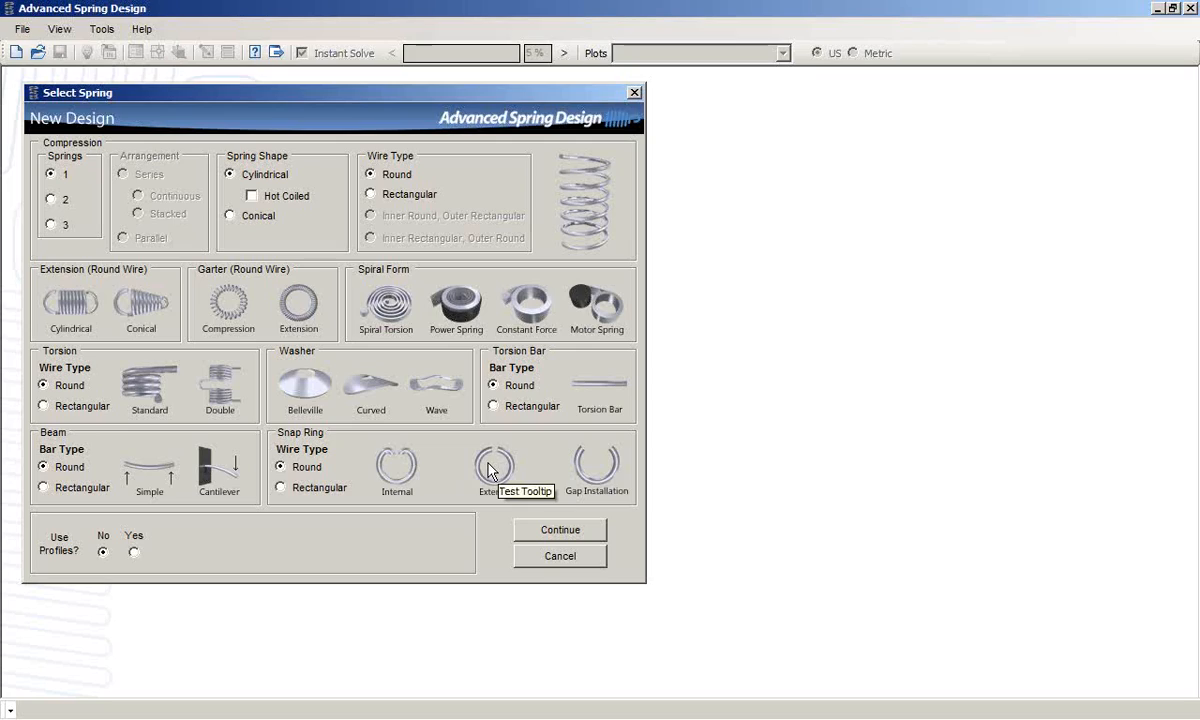
{"action": "mouse_move", "coordinate": [284, 220]}
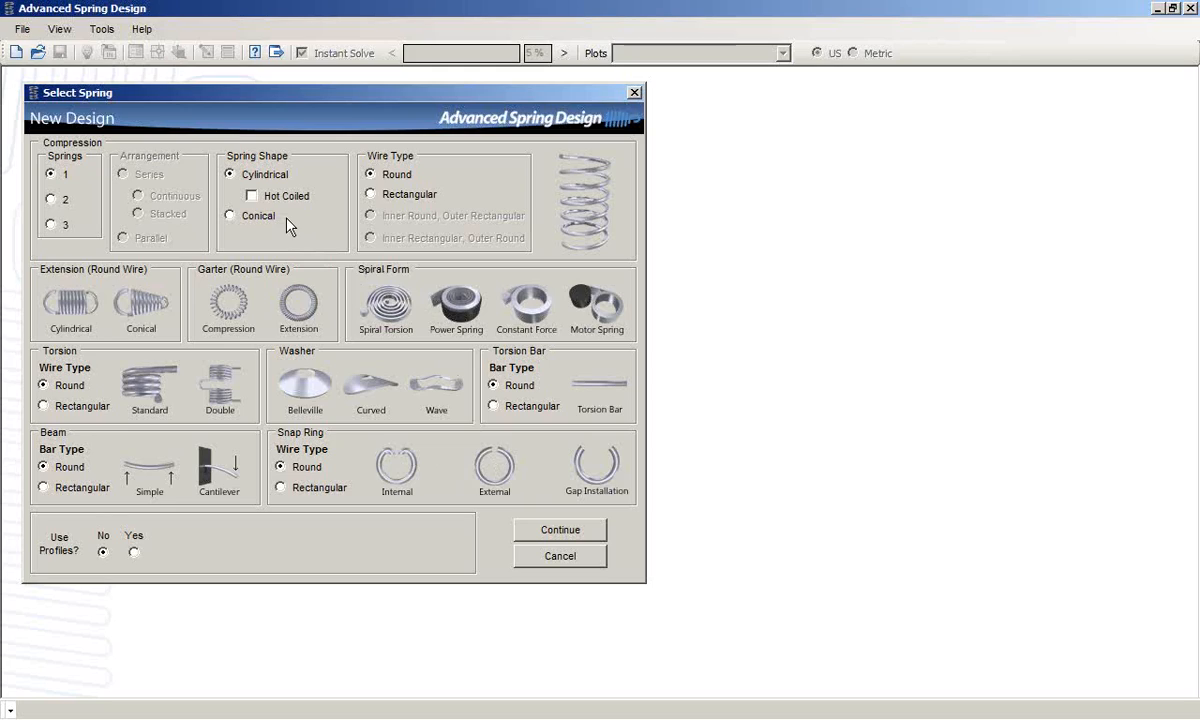
{"action": "mouse_move", "coordinate": [136, 168]}
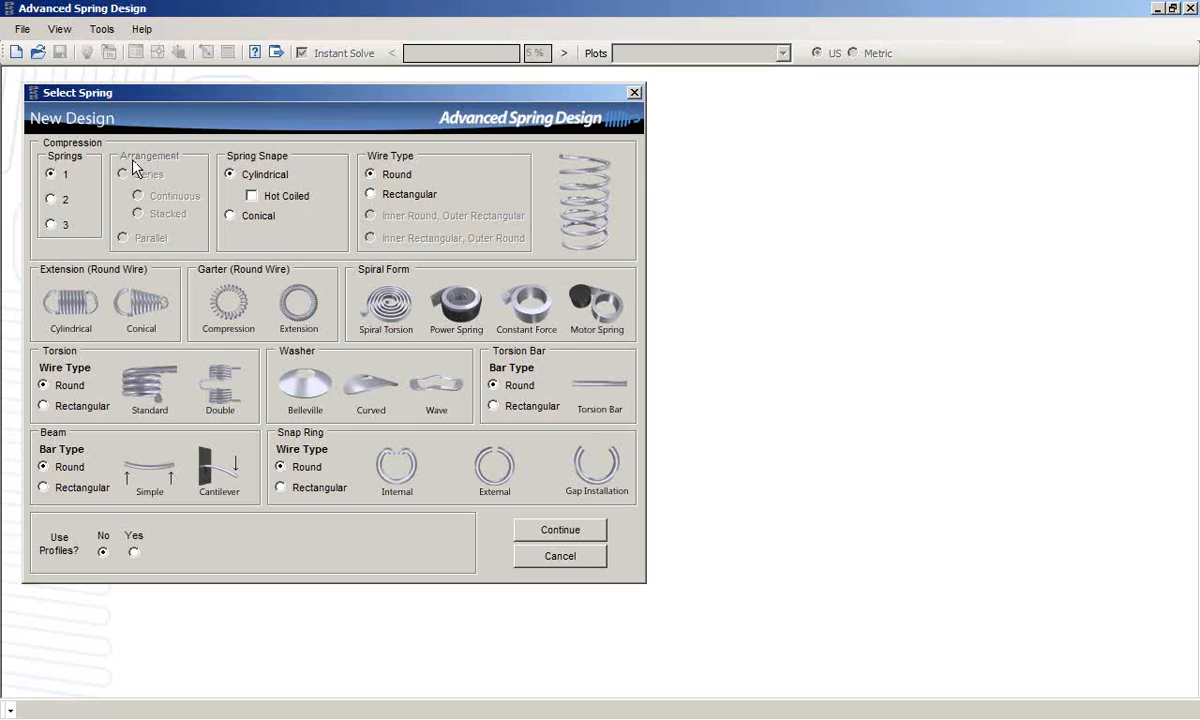
{"action": "mouse_move", "coordinate": [120, 216]}
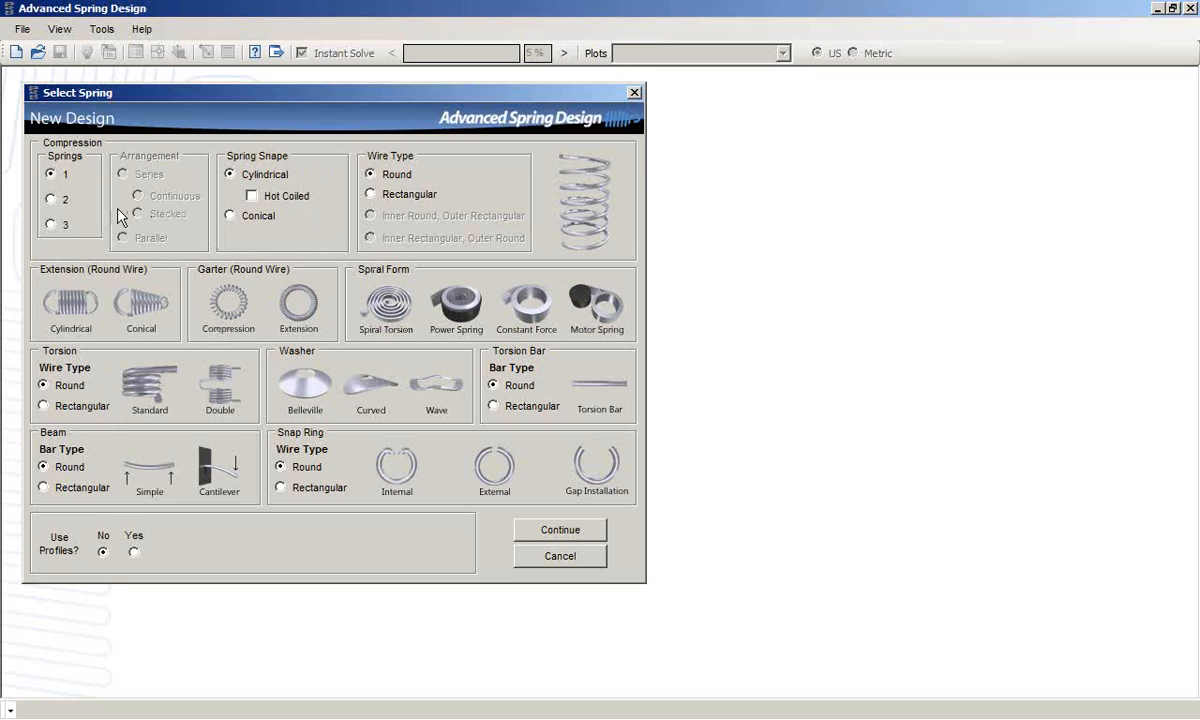
{"action": "mouse_move", "coordinate": [192, 220]}
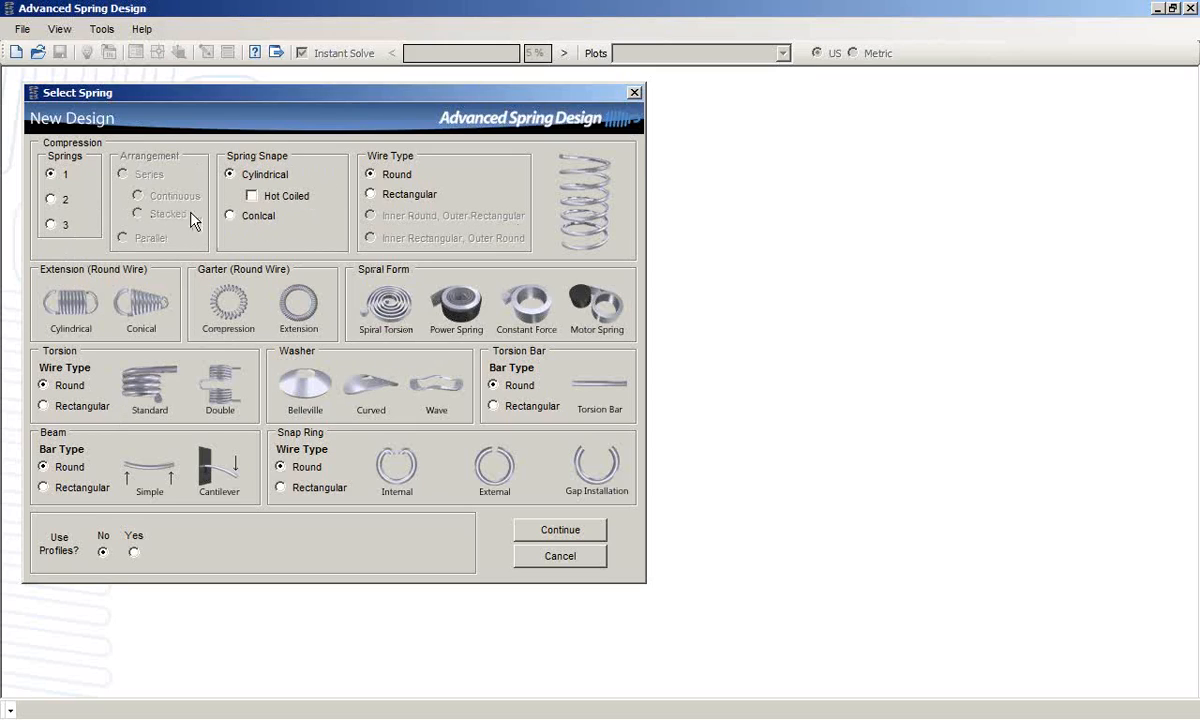
{"action": "mouse_move", "coordinate": [622, 196]}
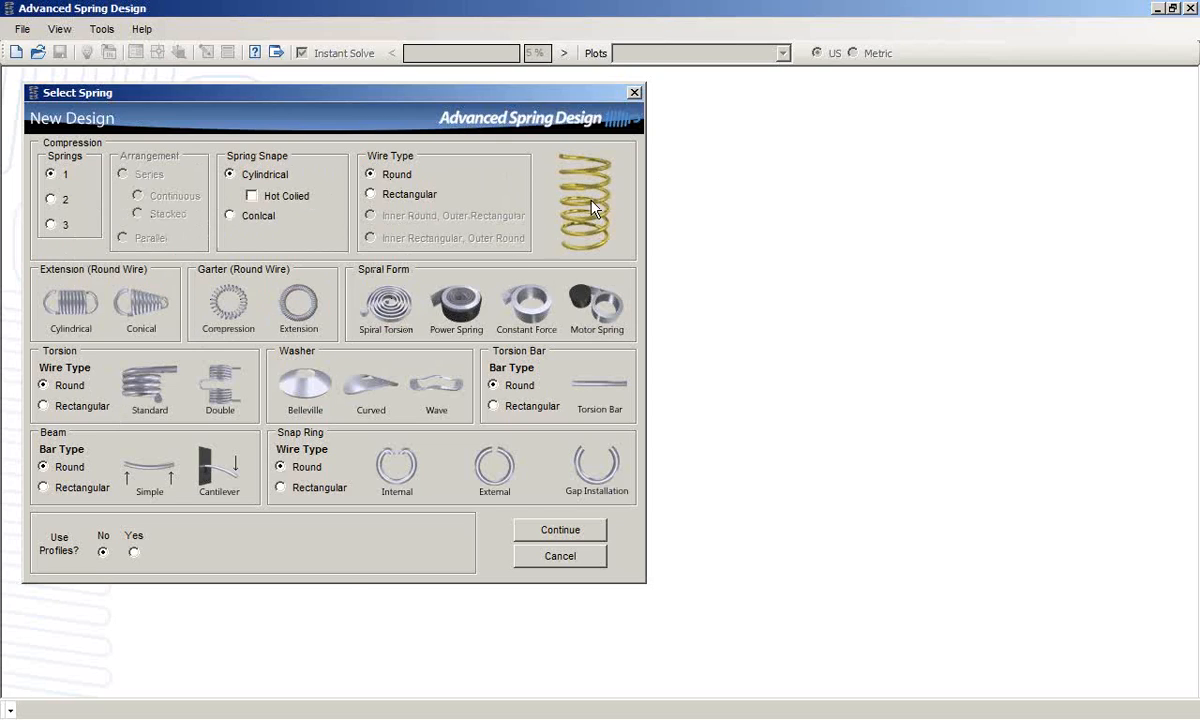
Step: Confirm the single cylindrical round-wire compression spring and try the Two Load, Min. Weight and Rate Based scenarios
{"action": "left_click", "coordinate": [560, 530]}
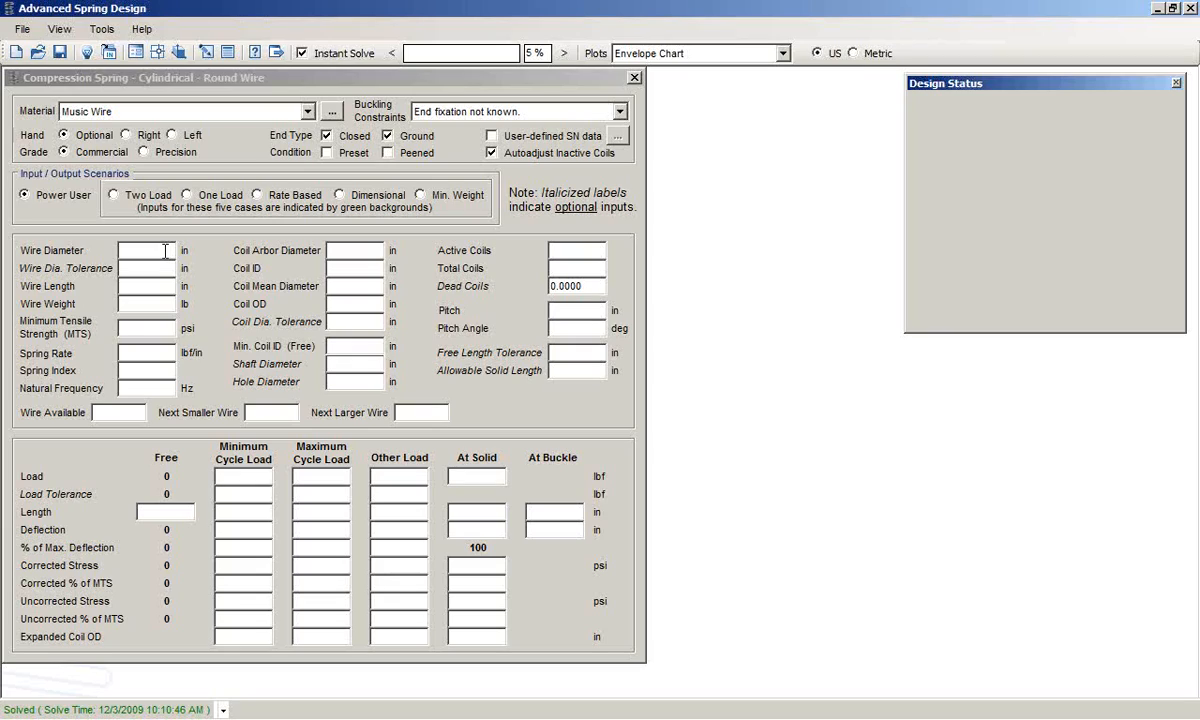
{"action": "mouse_move", "coordinate": [110, 202]}
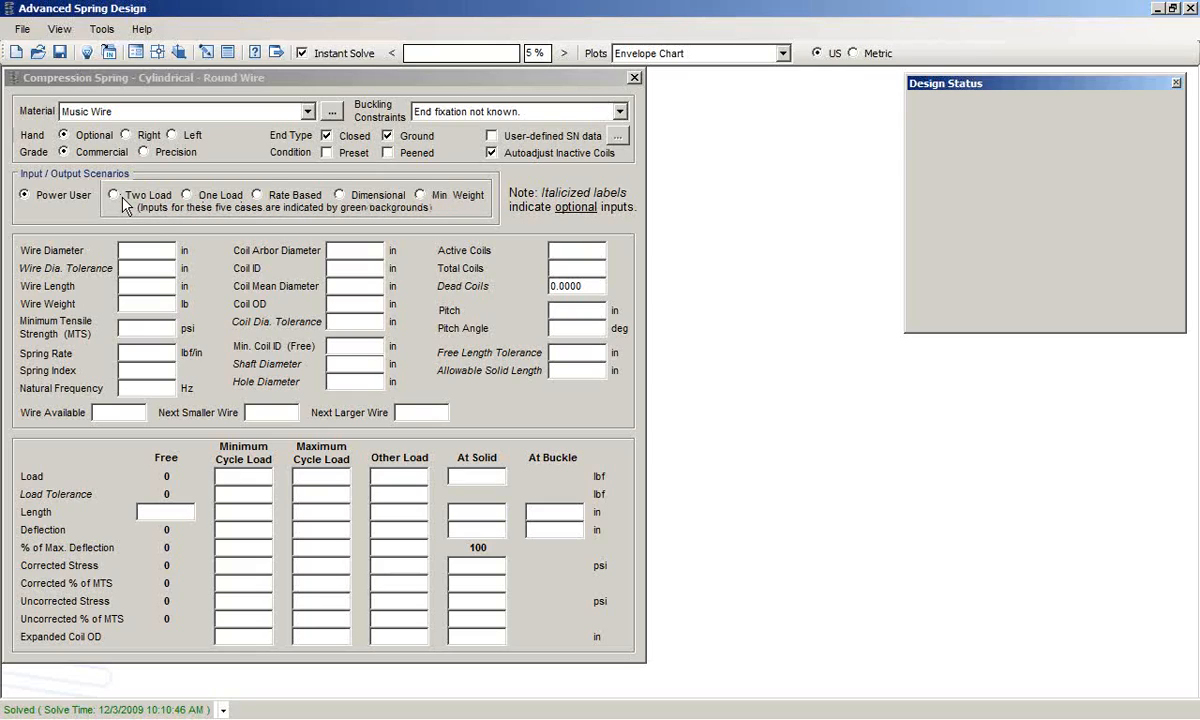
{"action": "mouse_move", "coordinate": [228, 220]}
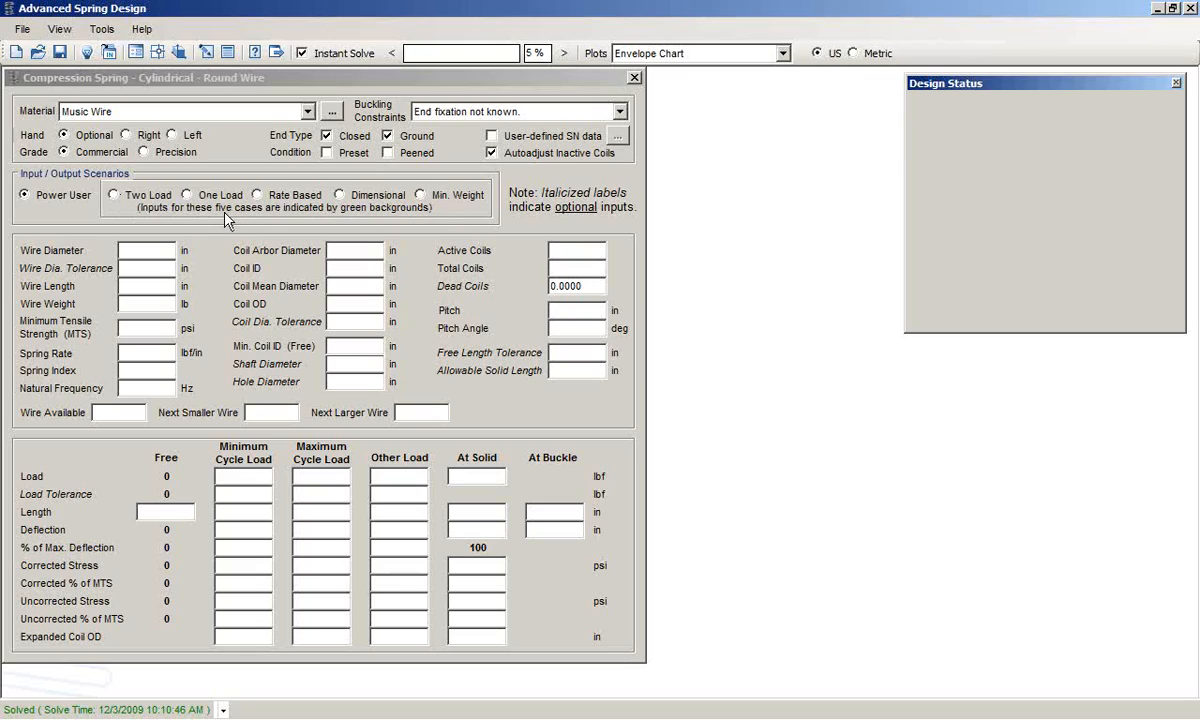
{"action": "mouse_move", "coordinate": [168, 218]}
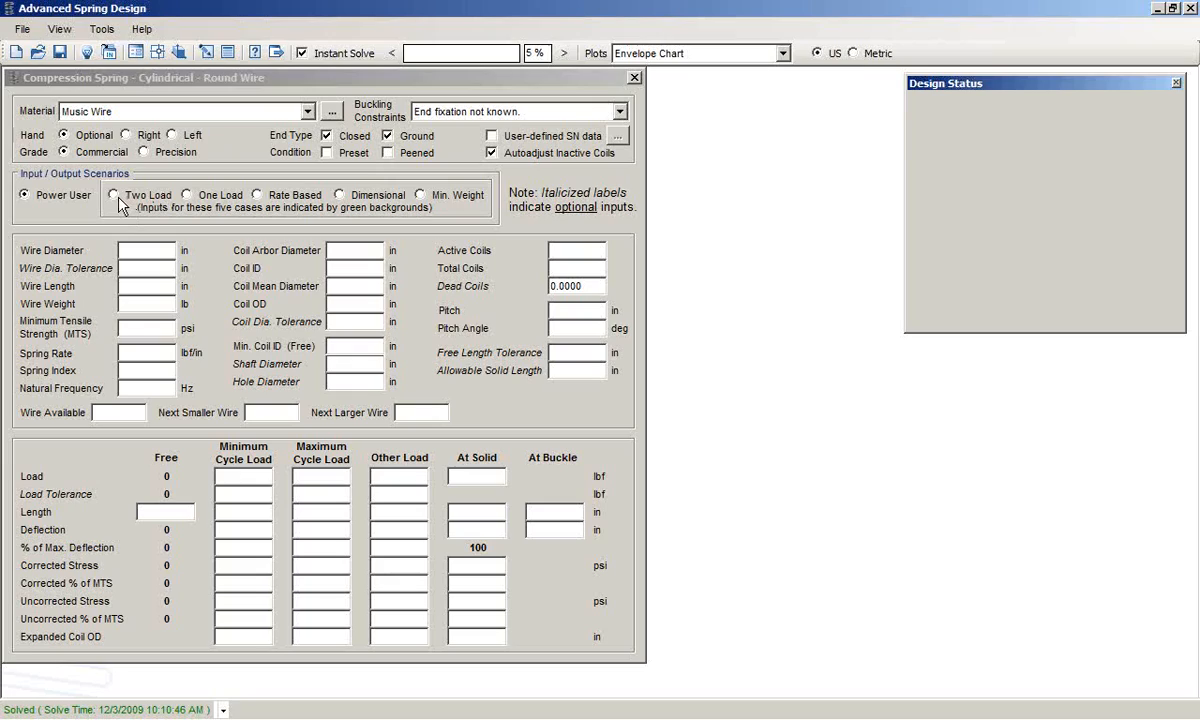
{"action": "mouse_move", "coordinate": [270, 204]}
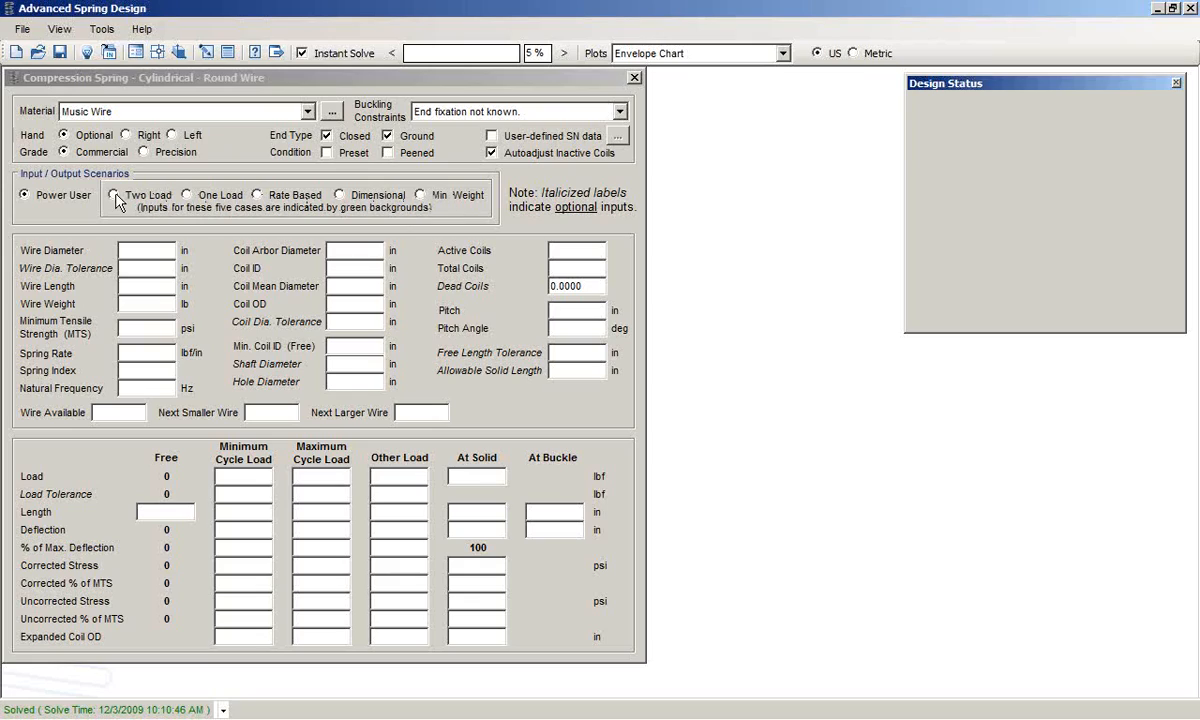
{"action": "left_click", "coordinate": [116, 194]}
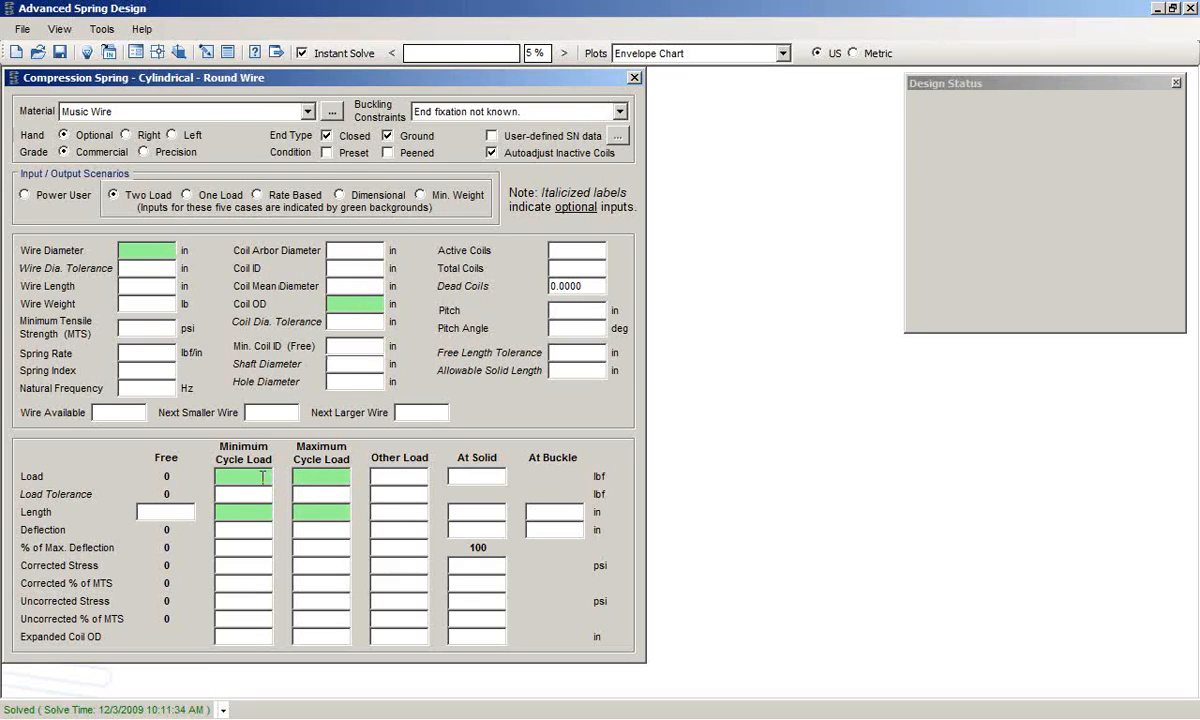
{"action": "mouse_move", "coordinate": [242, 352]}
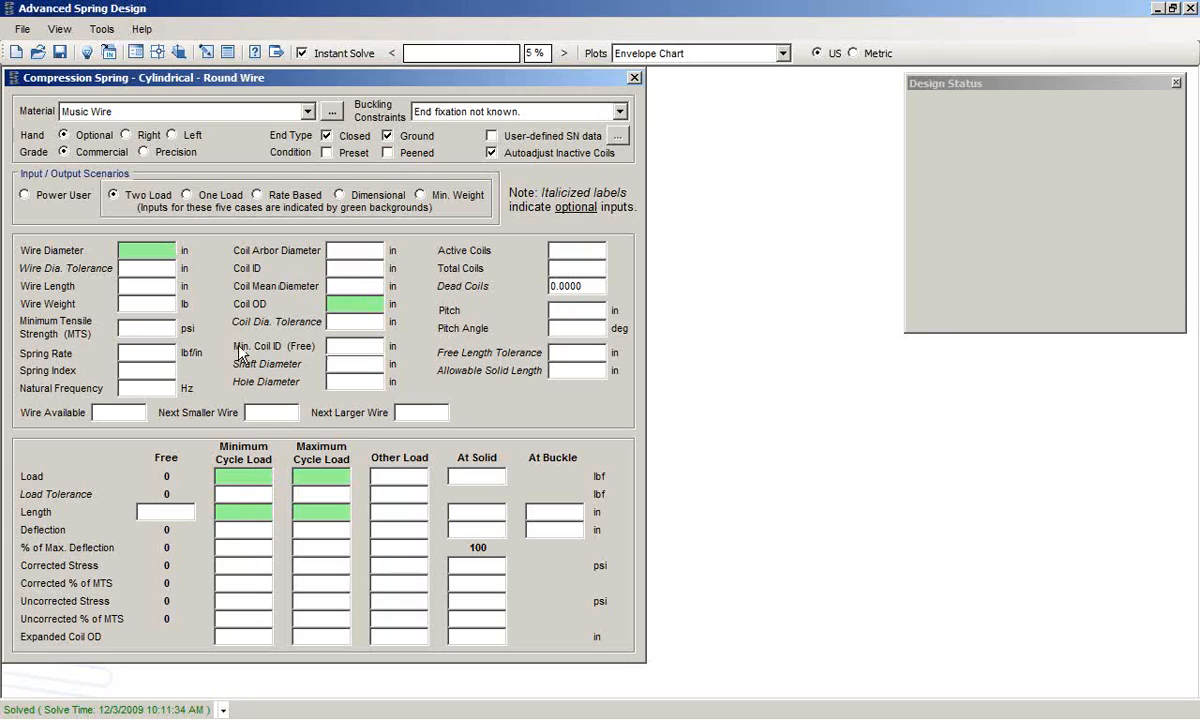
{"action": "mouse_move", "coordinate": [368, 504]}
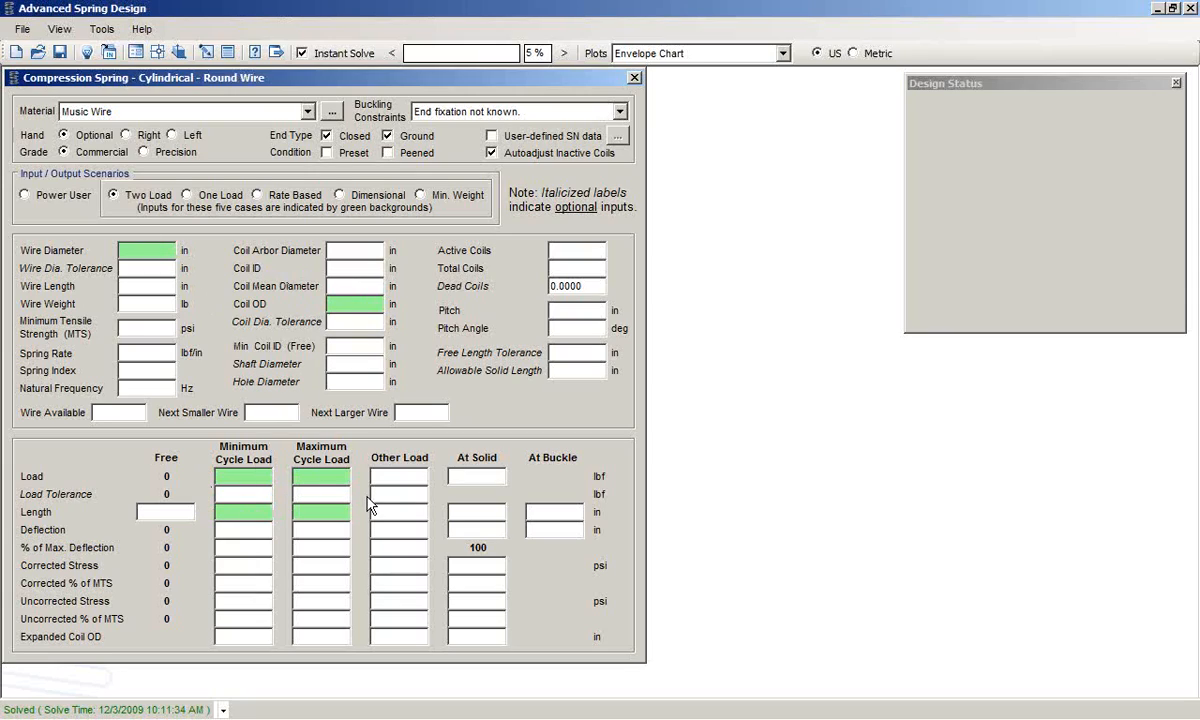
{"action": "mouse_move", "coordinate": [244, 344]}
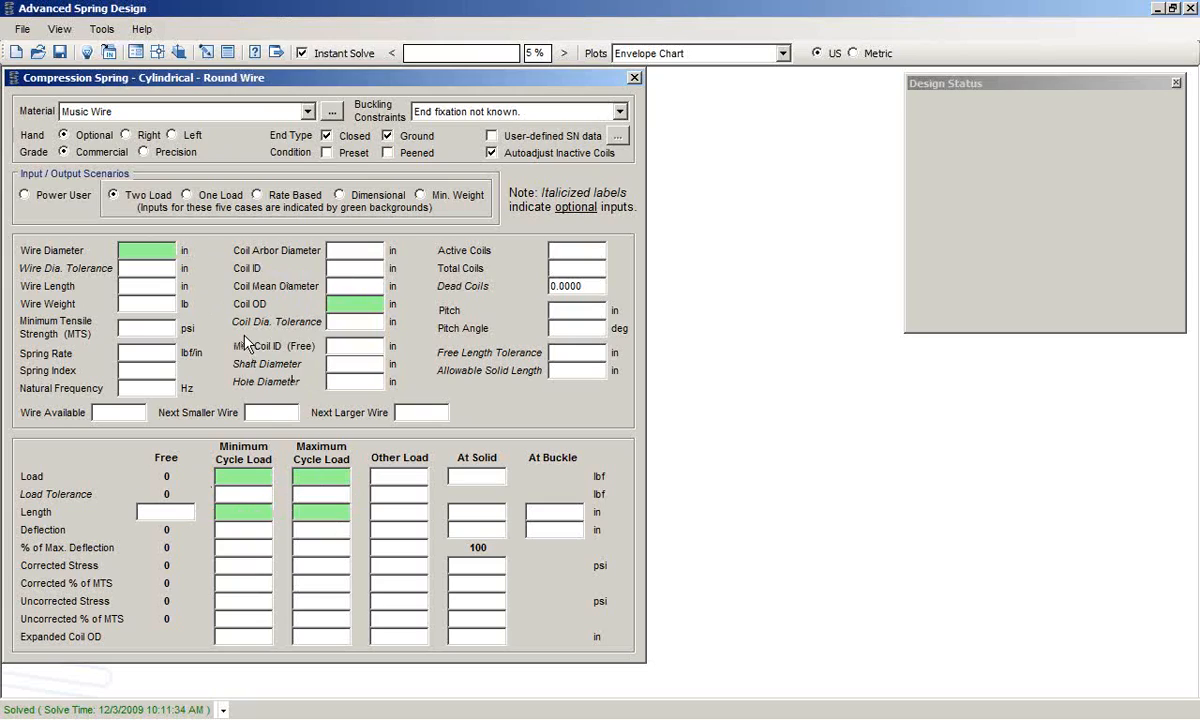
{"action": "mouse_move", "coordinate": [352, 218]}
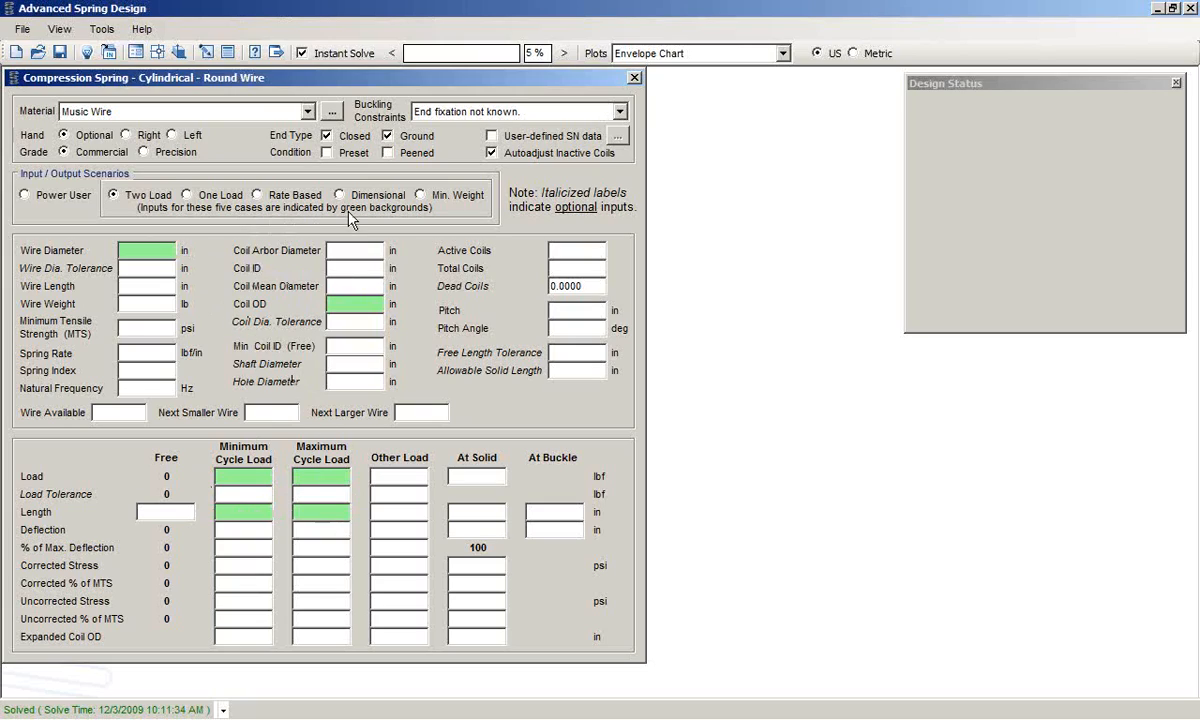
{"action": "left_click", "coordinate": [428, 196]}
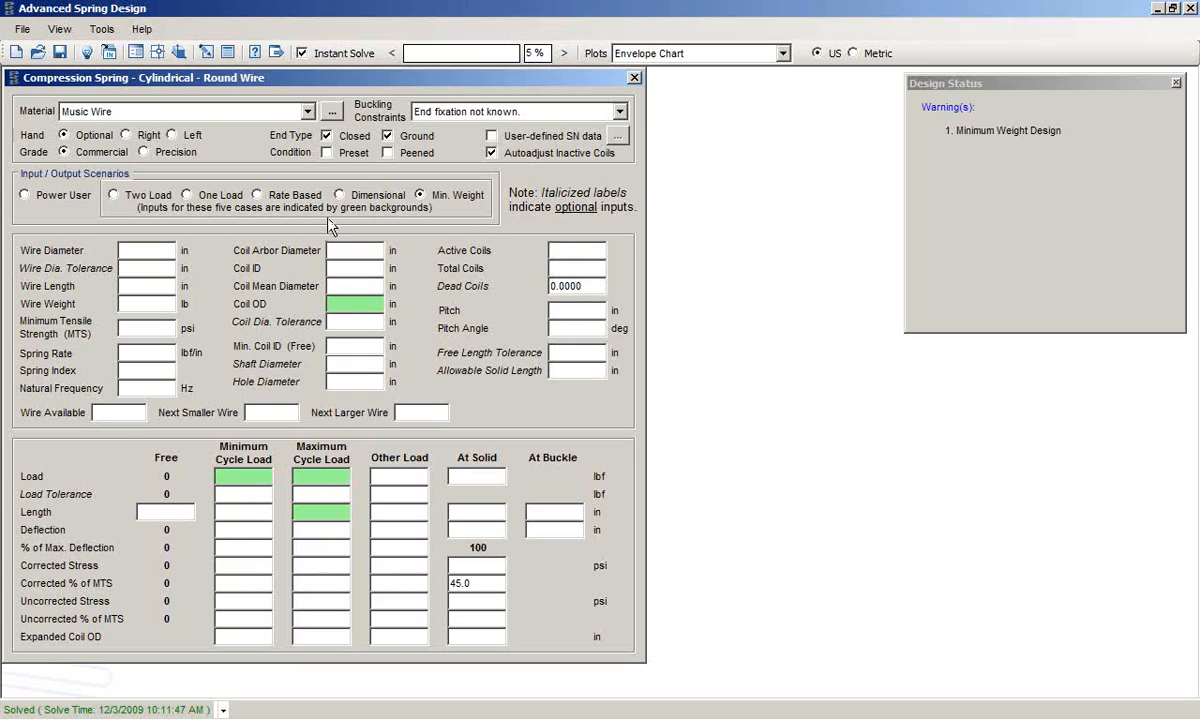
{"action": "left_click", "coordinate": [256, 194]}
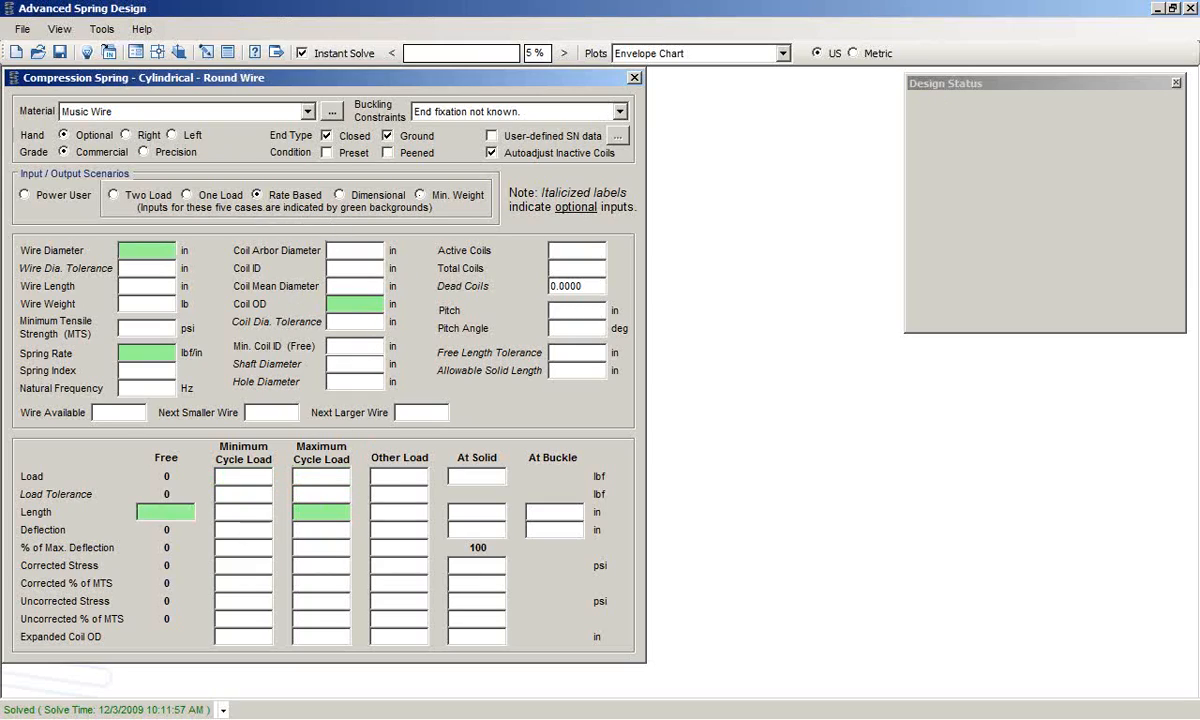
{"action": "mouse_move", "coordinate": [224, 318]}
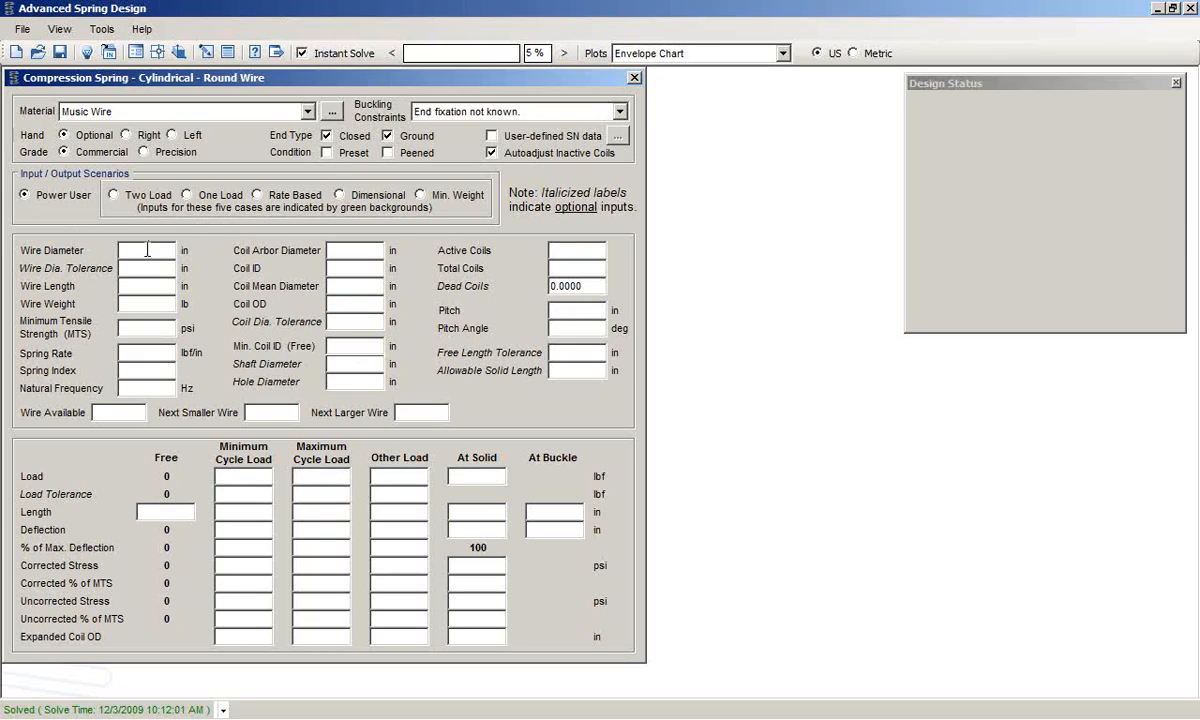
Step: Enter wire diameter 0.1 in, free length 2 in and minimum cycle load 13 lbf
{"action": "left_click", "coordinate": [146, 250]}
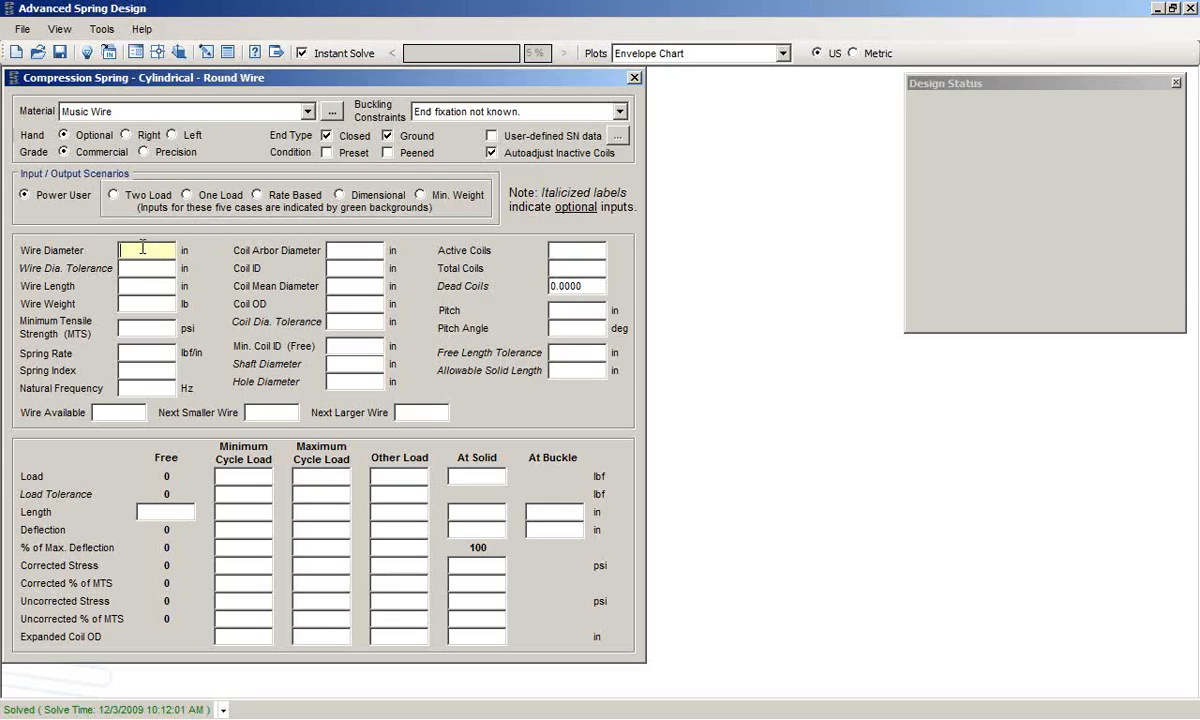
{"action": "type", "text": ".1000"}
{"action": "left_click", "coordinate": [576, 268]}
{"action": "type", "text": "8.000"}
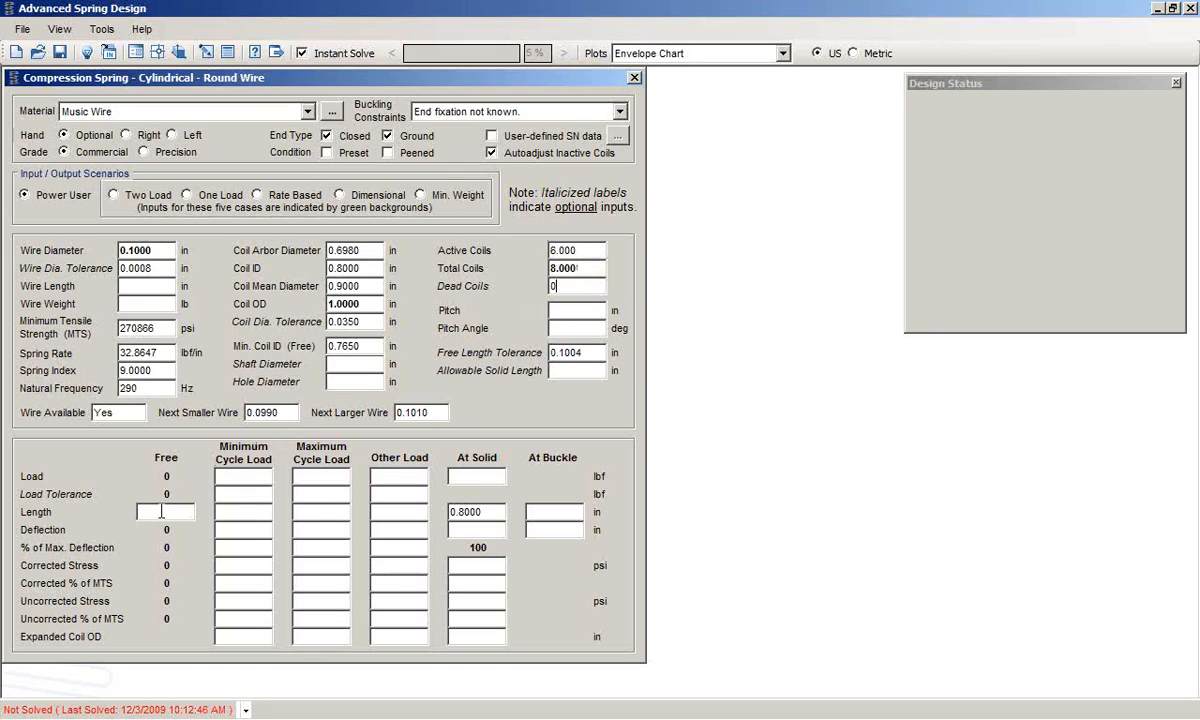
{"action": "type", "text": "2"}
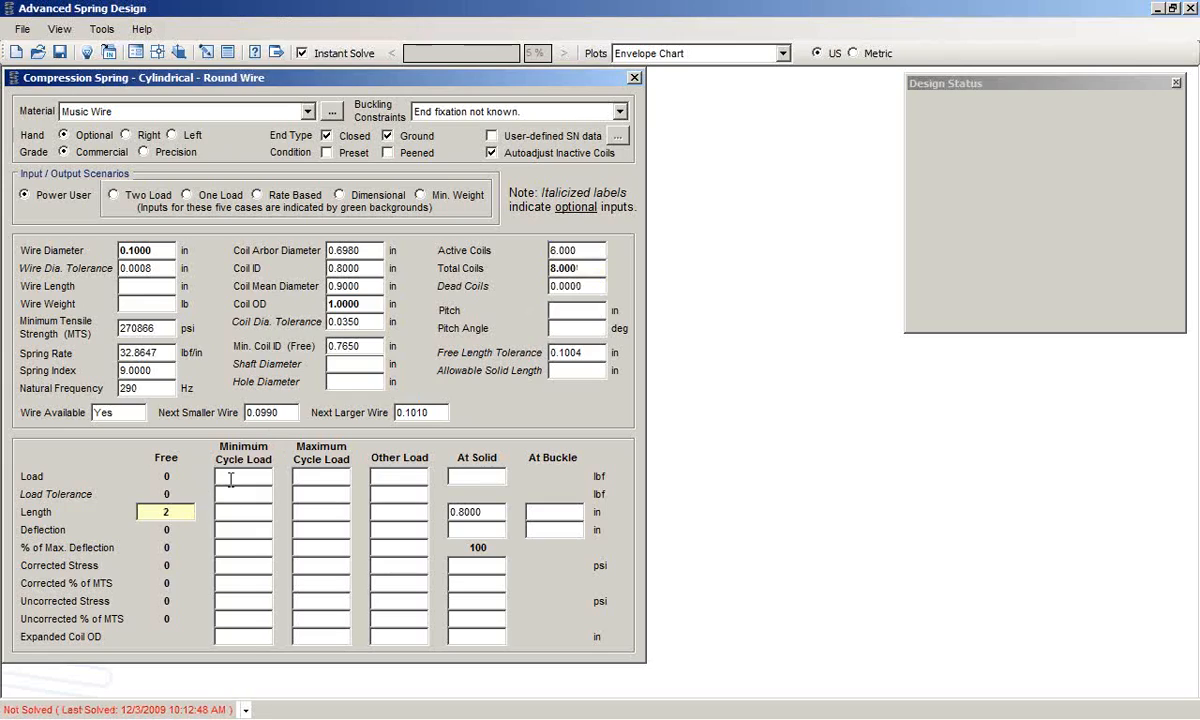
{"action": "type", "text": "13.000"}
{"action": "left_click", "coordinate": [322, 476]}
{"action": "type", "text": "26.000"}
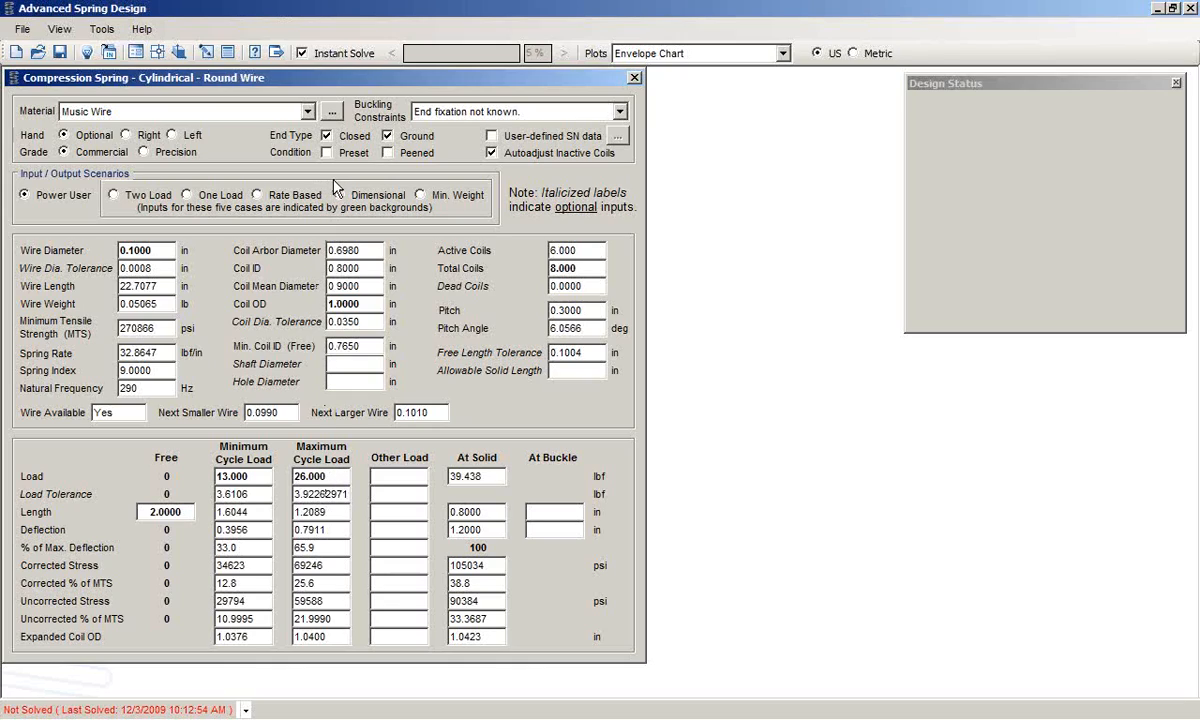
{"action": "left_click", "coordinate": [100, 28]}
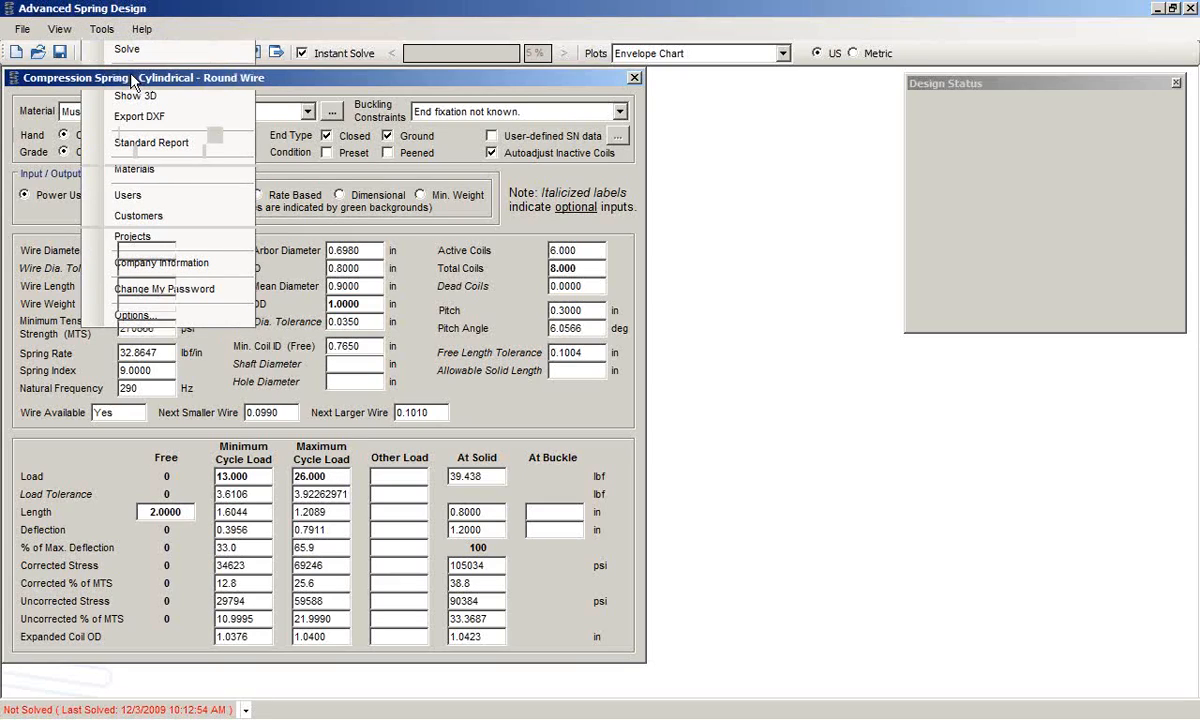
{"action": "left_click", "coordinate": [140, 116]}
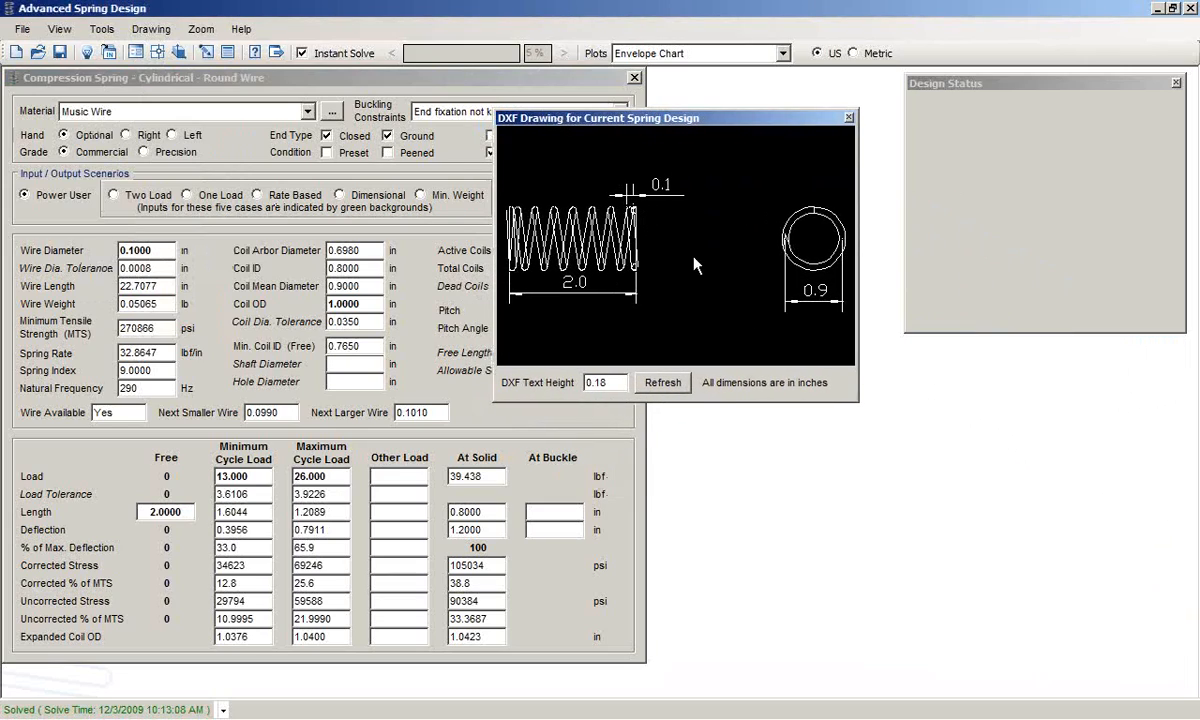
{"action": "mouse_move", "coordinate": [602, 328]}
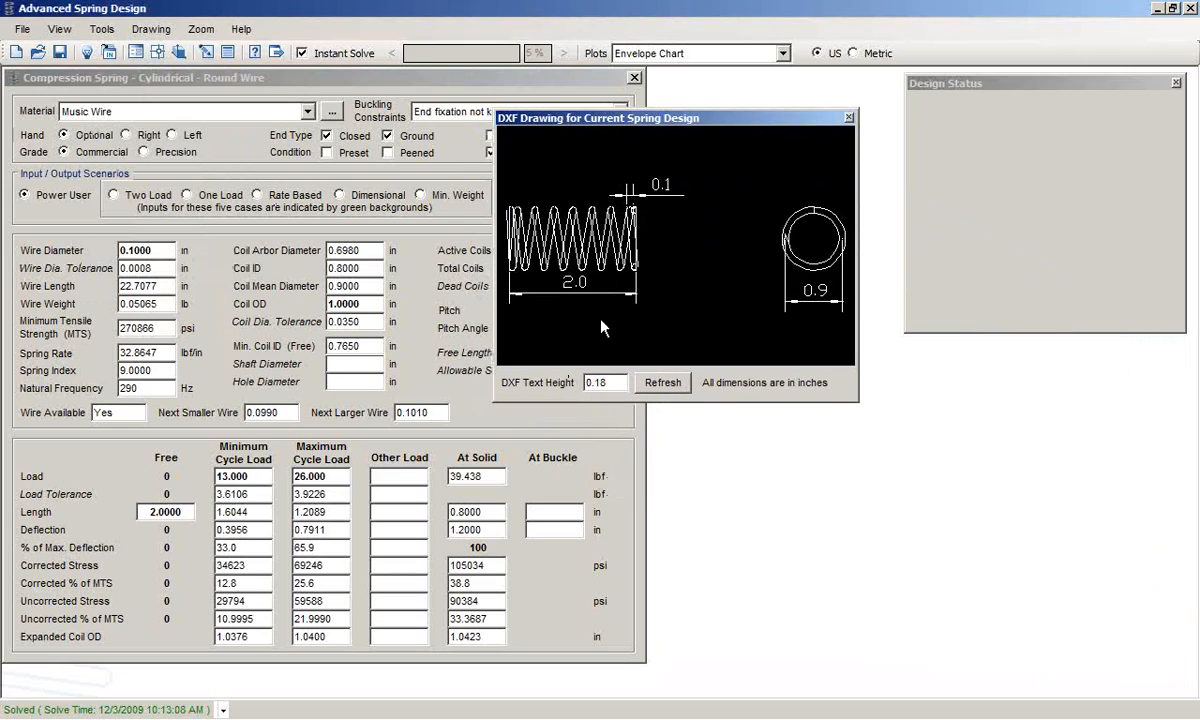
{"action": "mouse_move", "coordinate": [654, 180]}
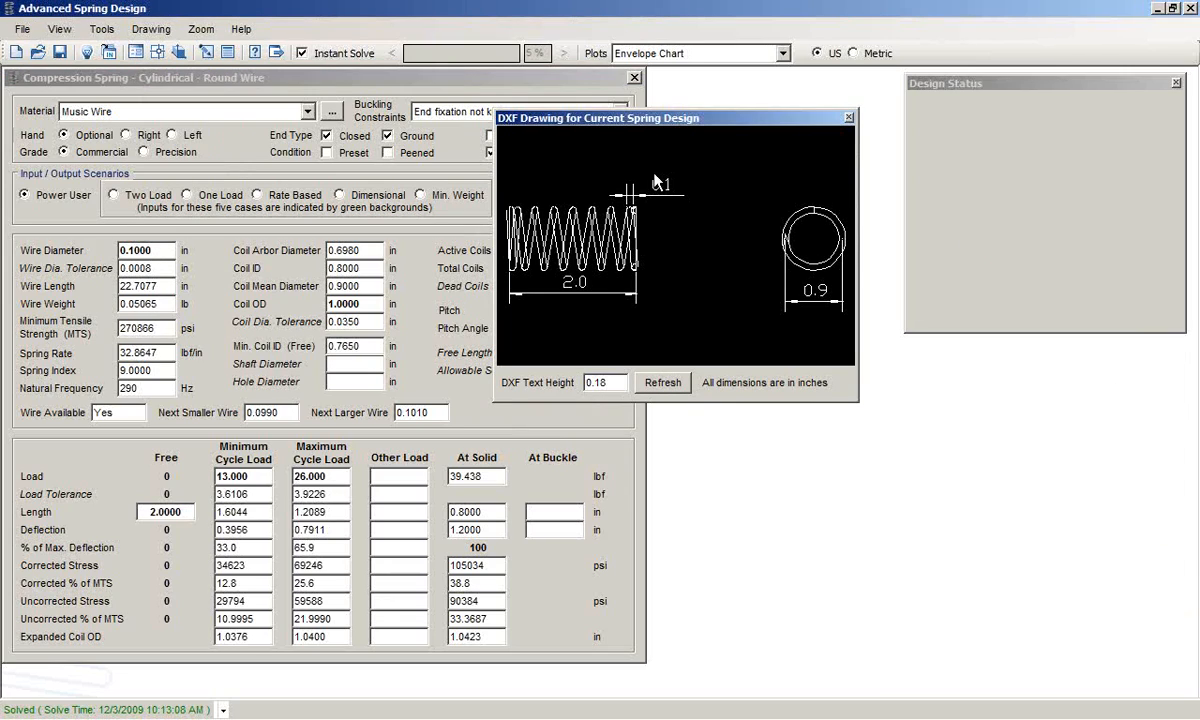
{"action": "left_click", "coordinate": [848, 116]}
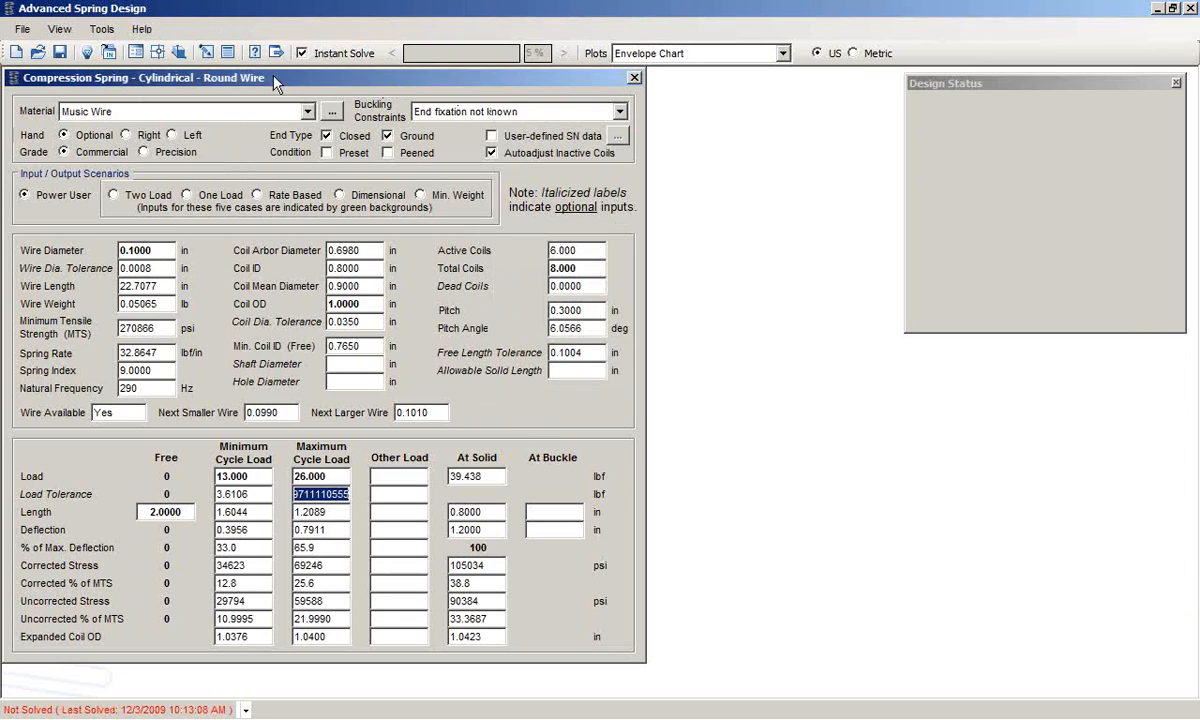
{"action": "left_click", "coordinate": [100, 28]}
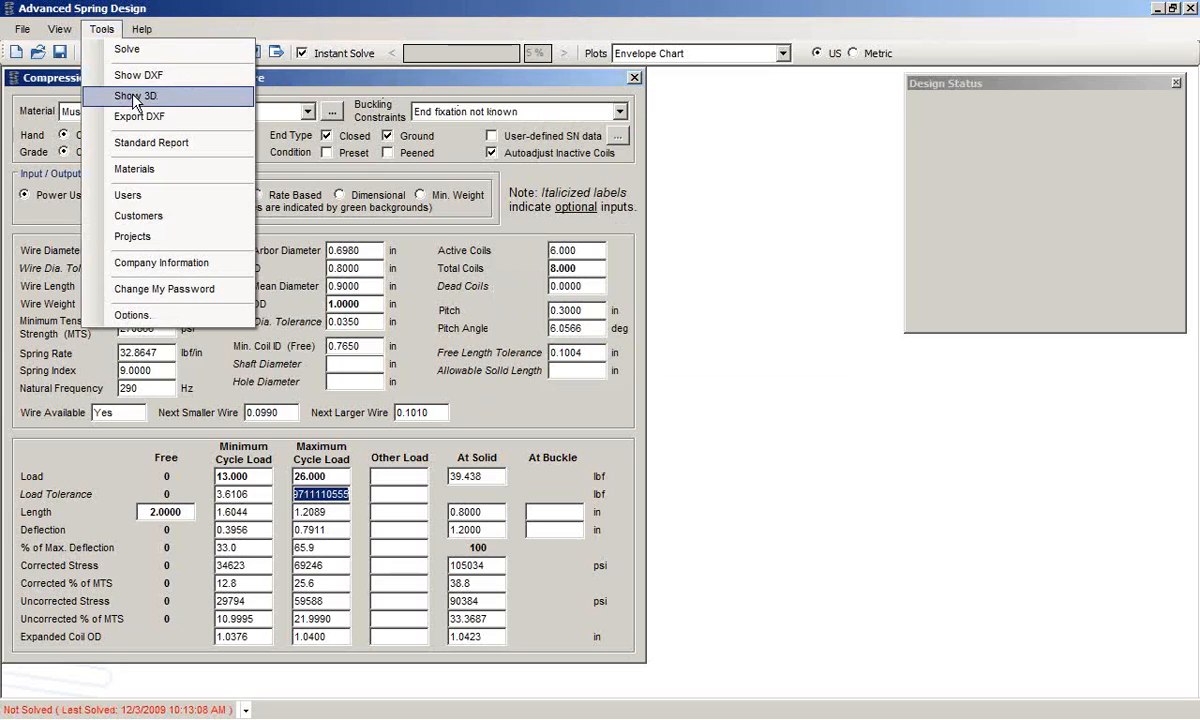
{"action": "left_click", "coordinate": [136, 96]}
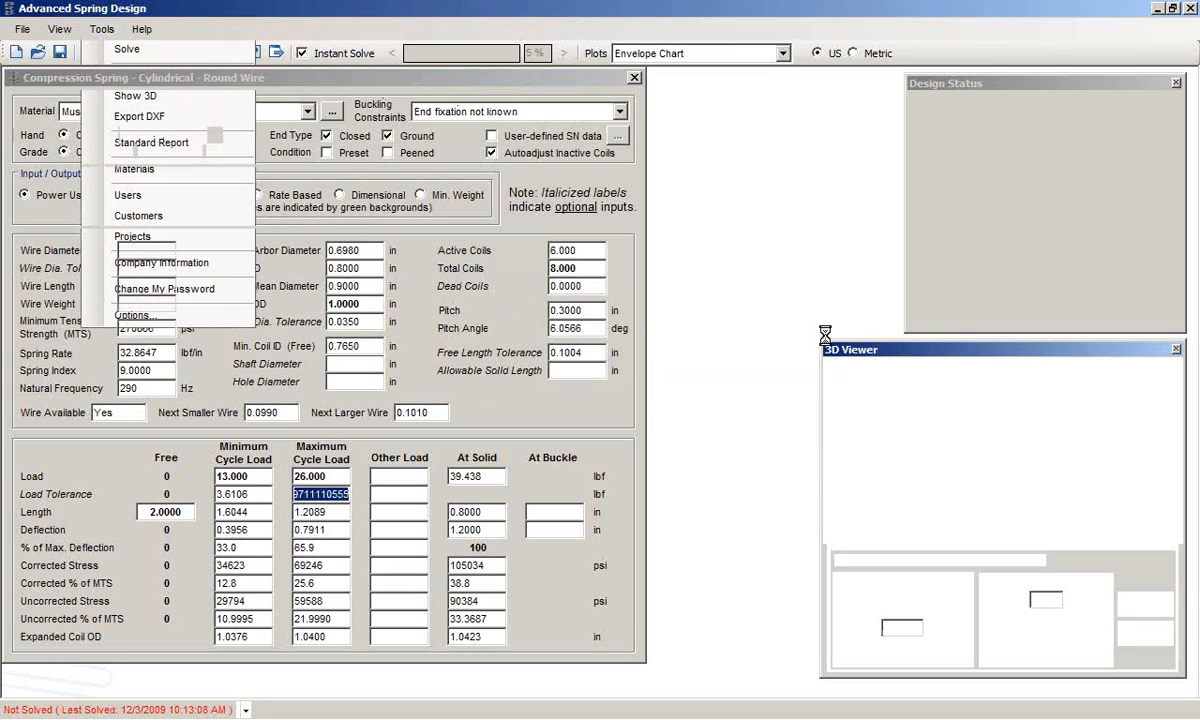
{"action": "left_click", "coordinate": [136, 96]}
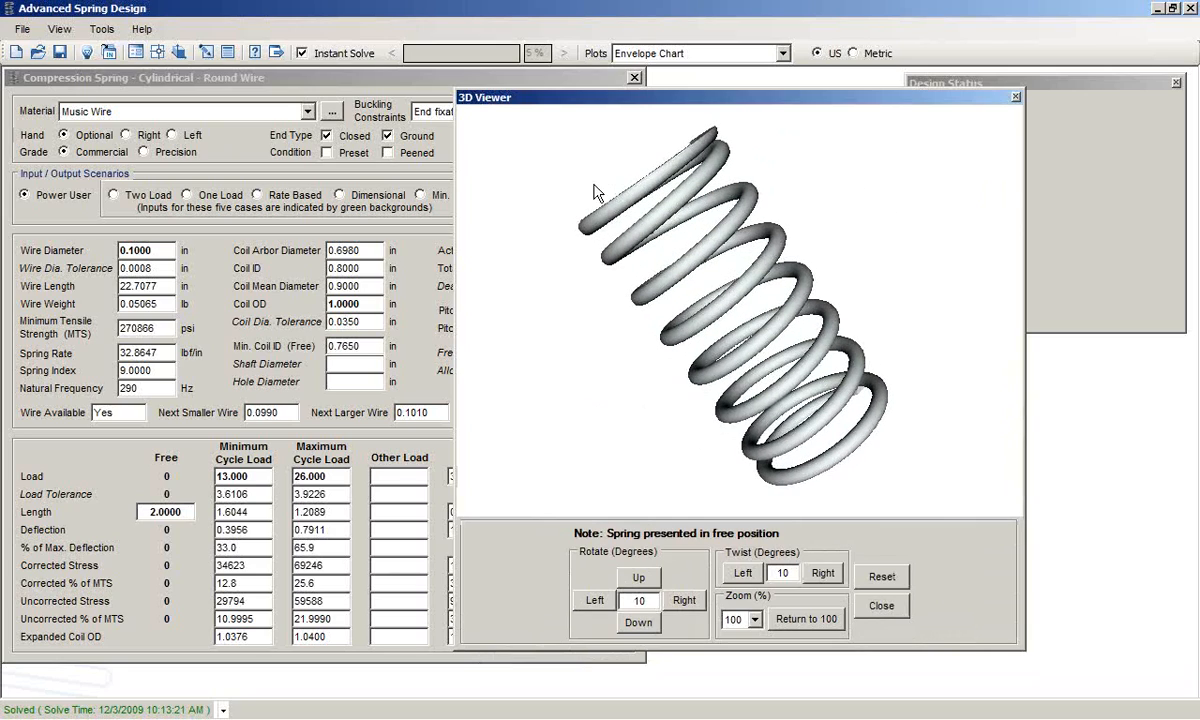
{"action": "mouse_move", "coordinate": [528, 264]}
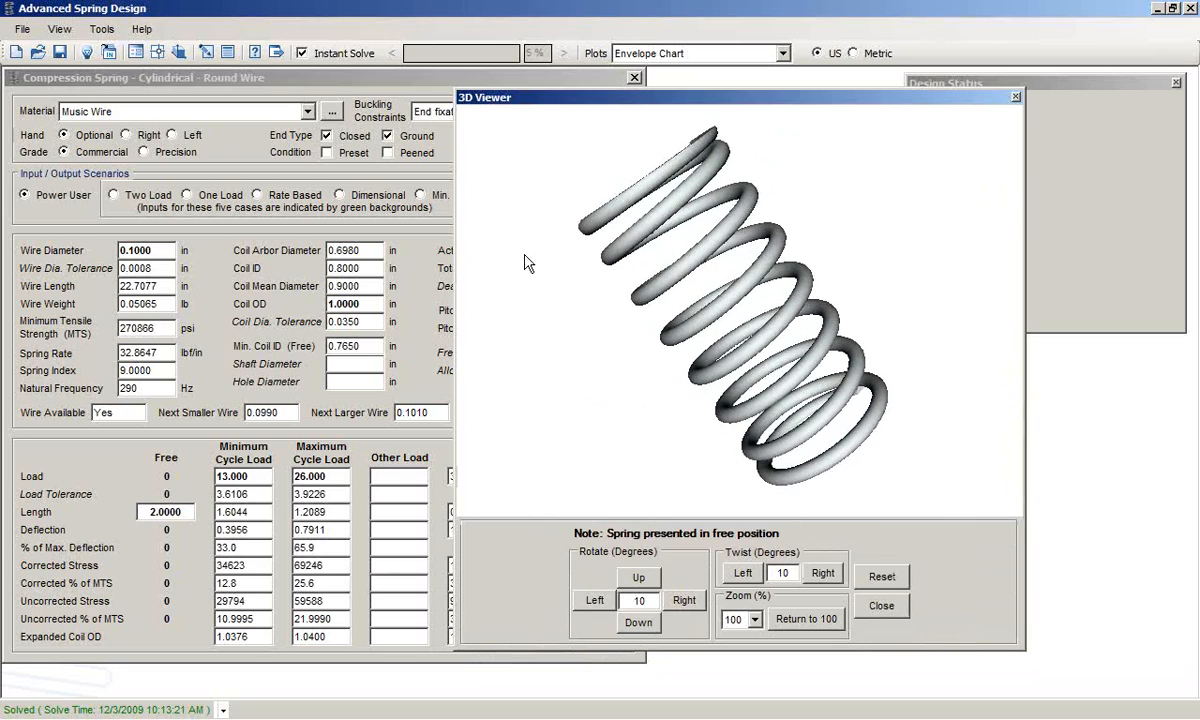
{"action": "mouse_move", "coordinate": [788, 120]}
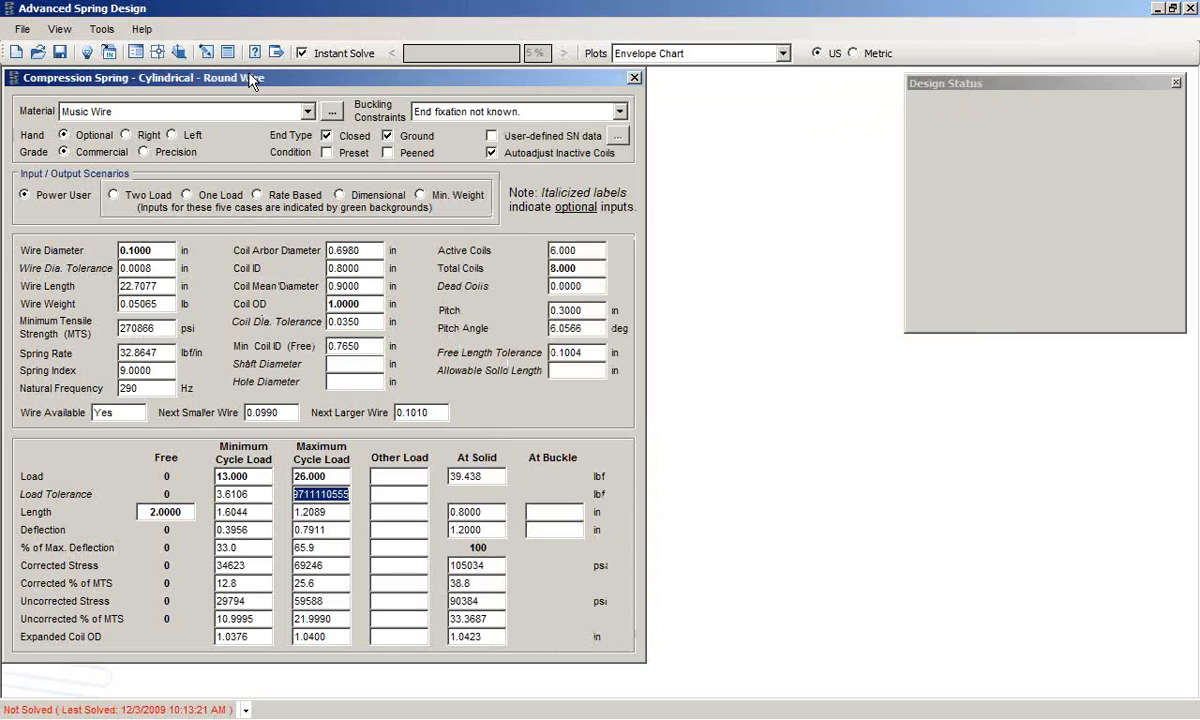
Step: Generate a preview of the standard report from the Tools menu with default configuration
{"action": "left_click", "coordinate": [100, 28]}
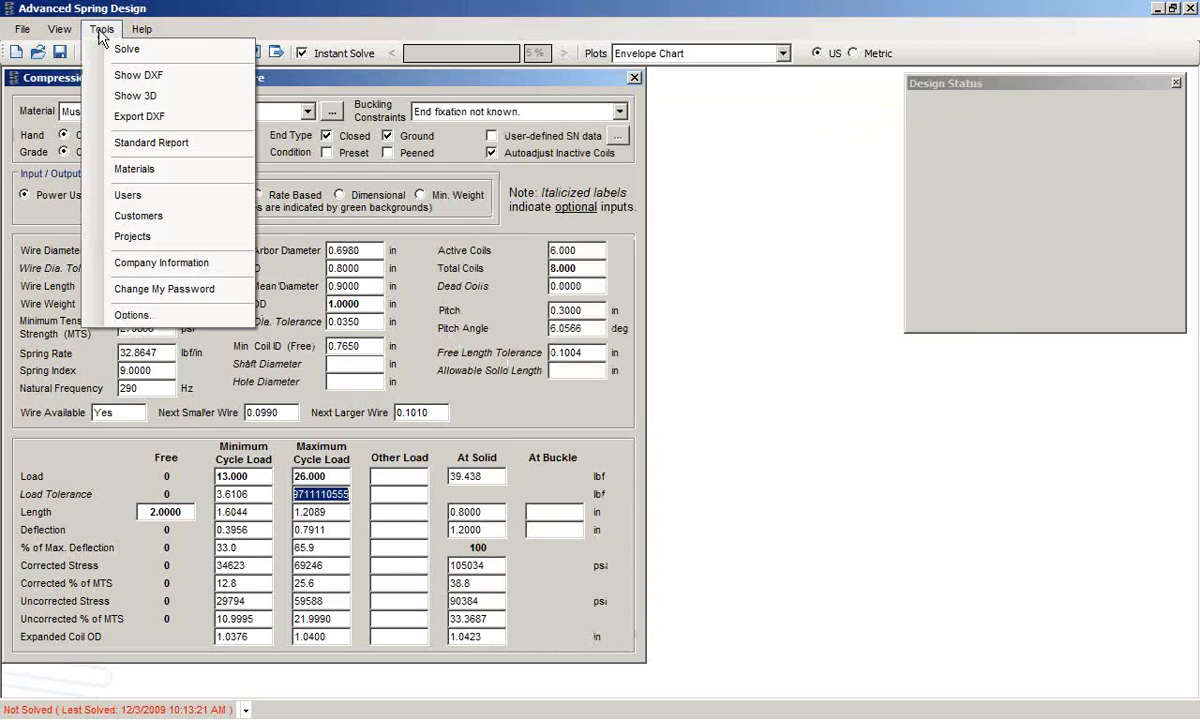
{"action": "mouse_move", "coordinate": [150, 142]}
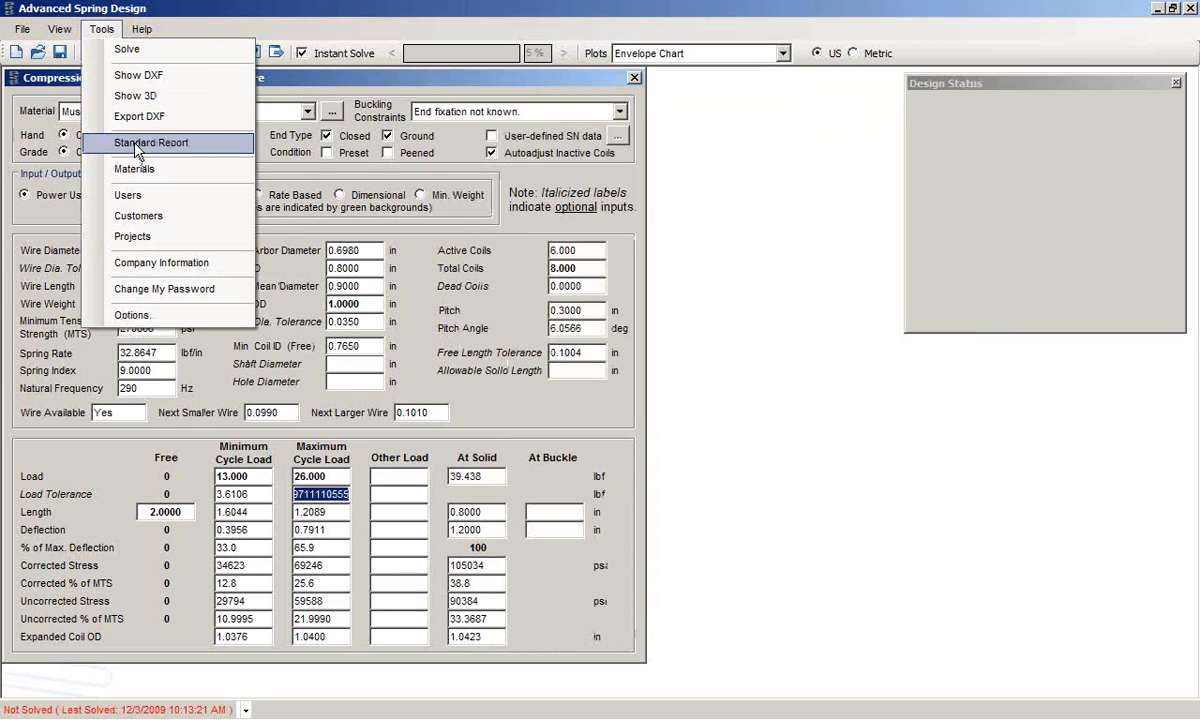
{"action": "left_click", "coordinate": [150, 142]}
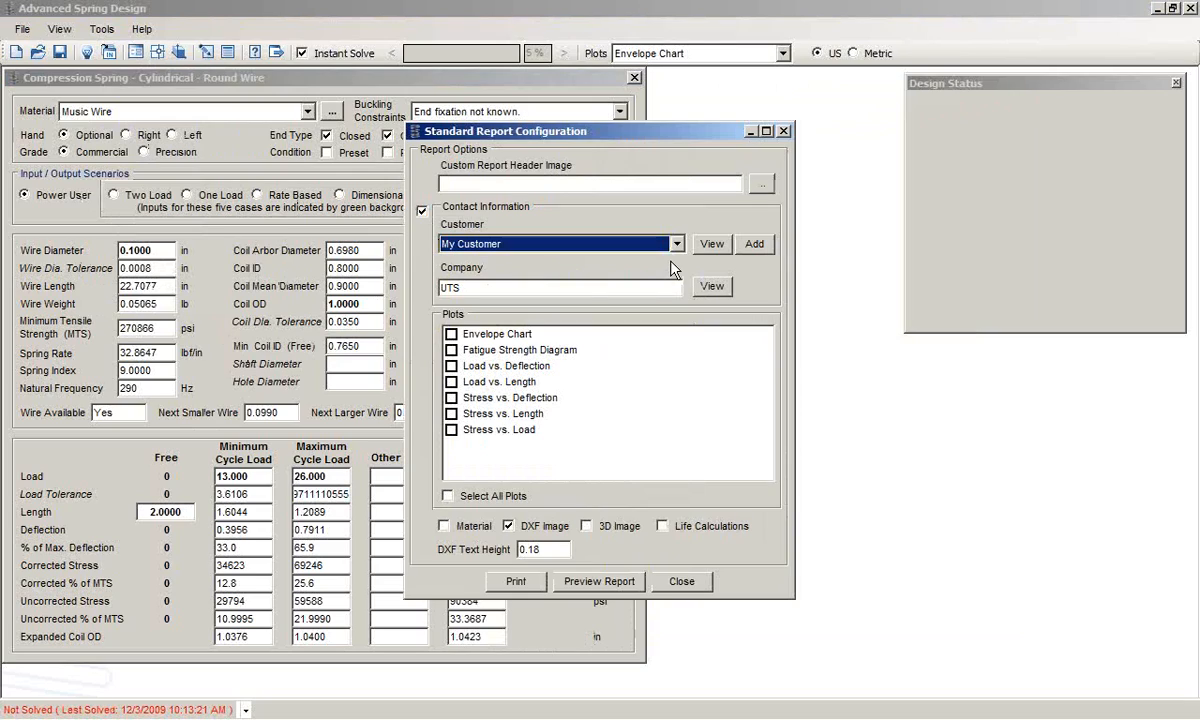
{"action": "mouse_move", "coordinate": [608, 236]}
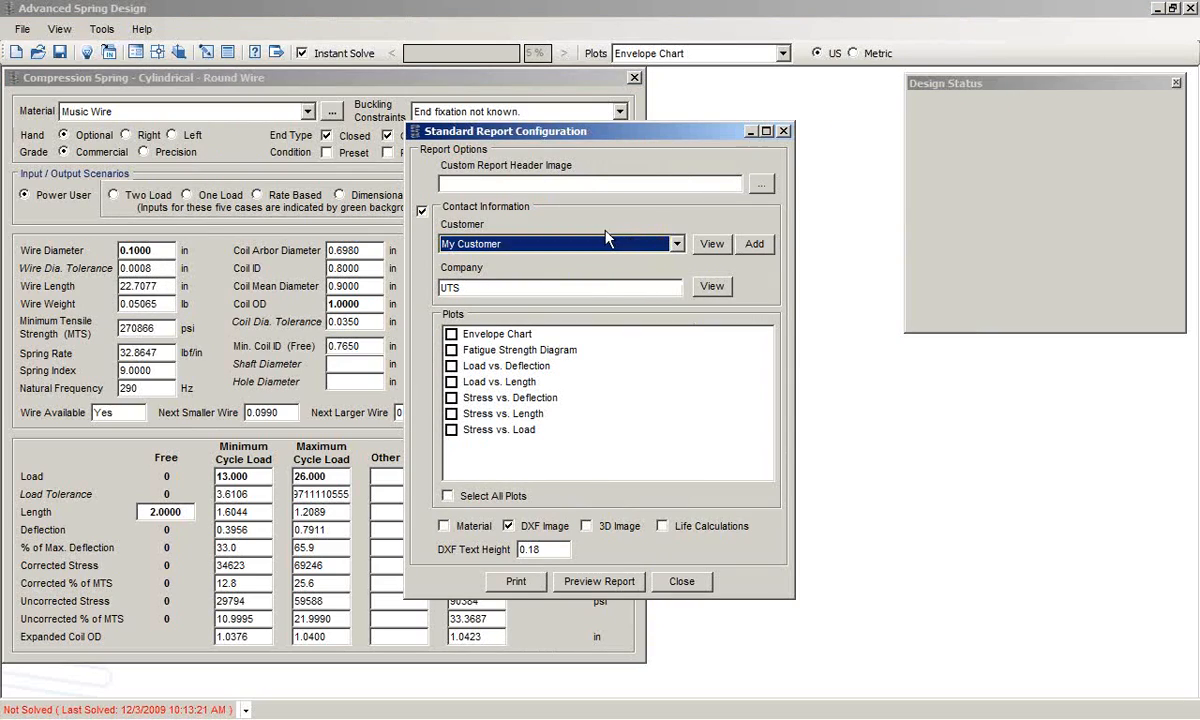
{"action": "mouse_move", "coordinate": [670, 512]}
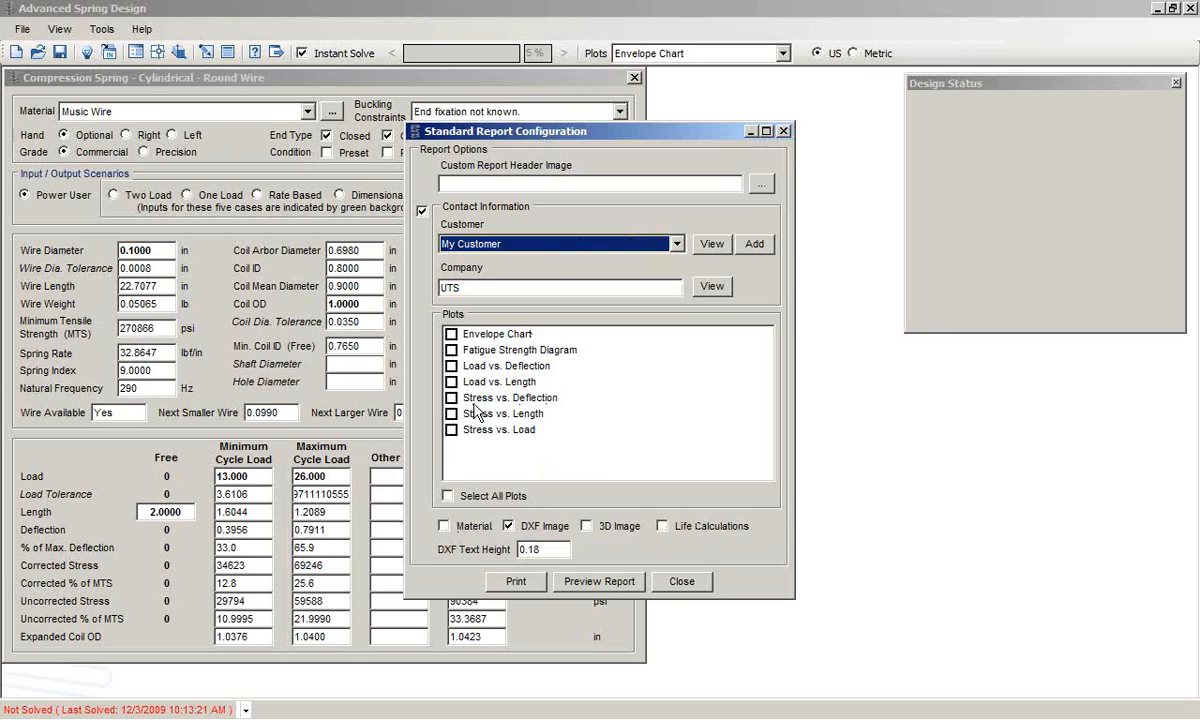
{"action": "mouse_move", "coordinate": [484, 350]}
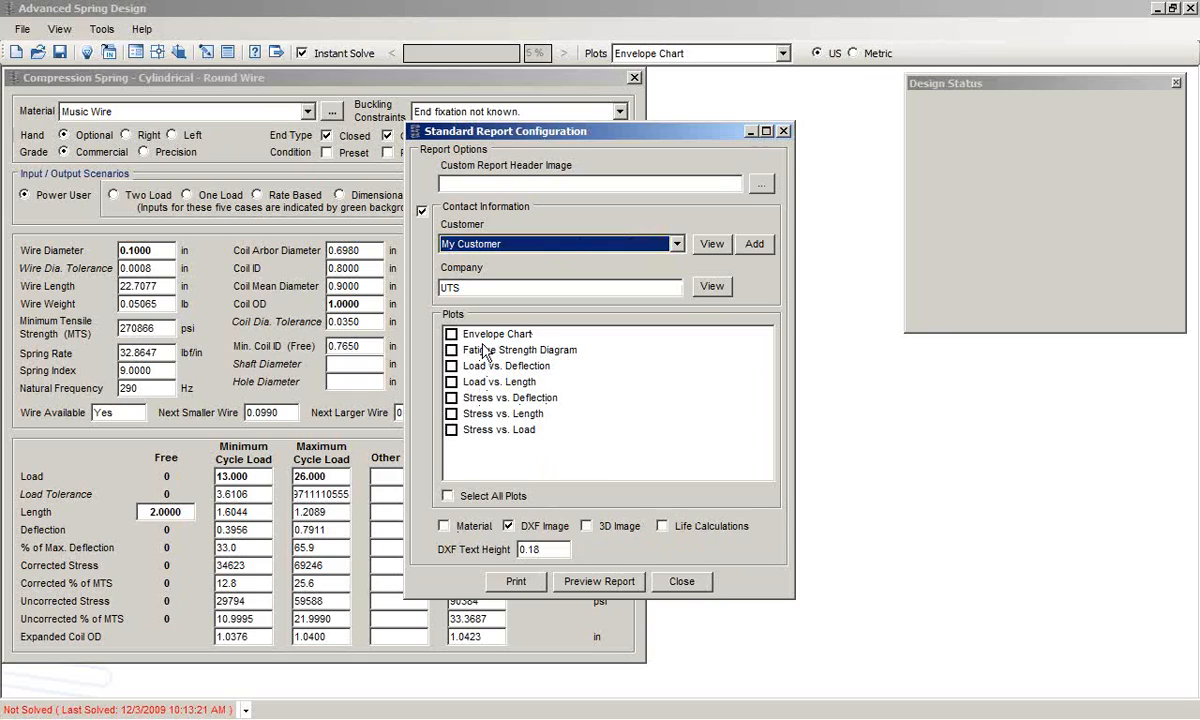
{"action": "mouse_move", "coordinate": [650, 556]}
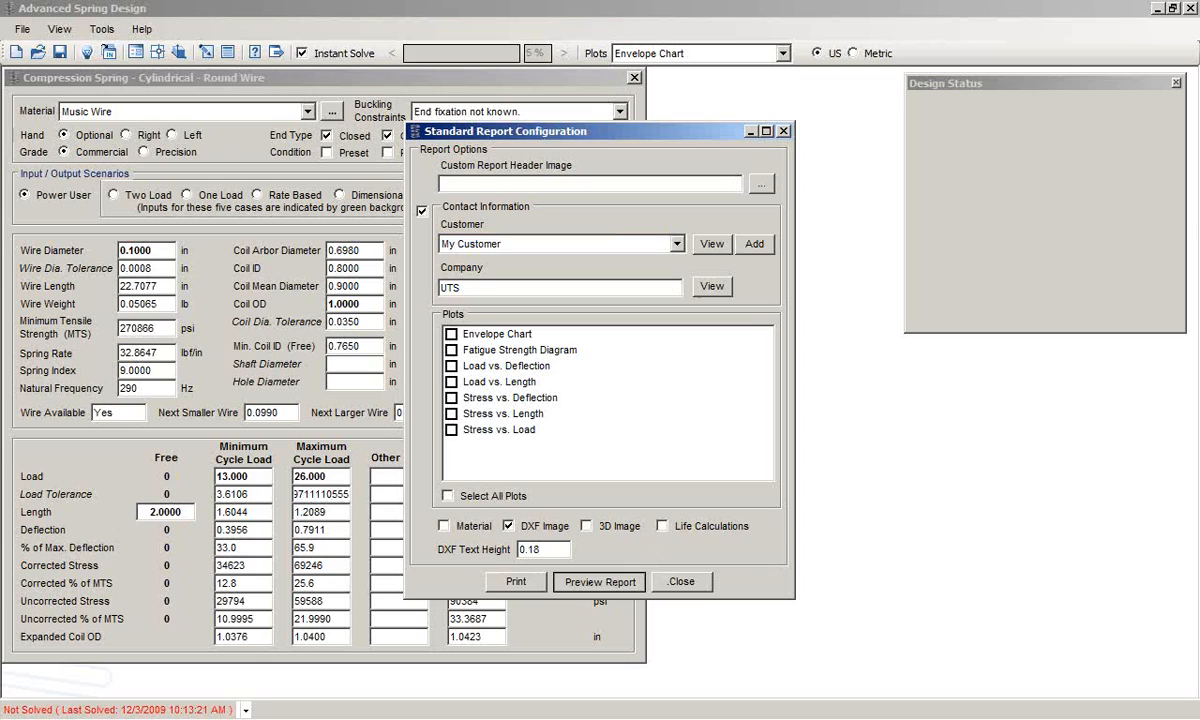
{"action": "left_click", "coordinate": [598, 580]}
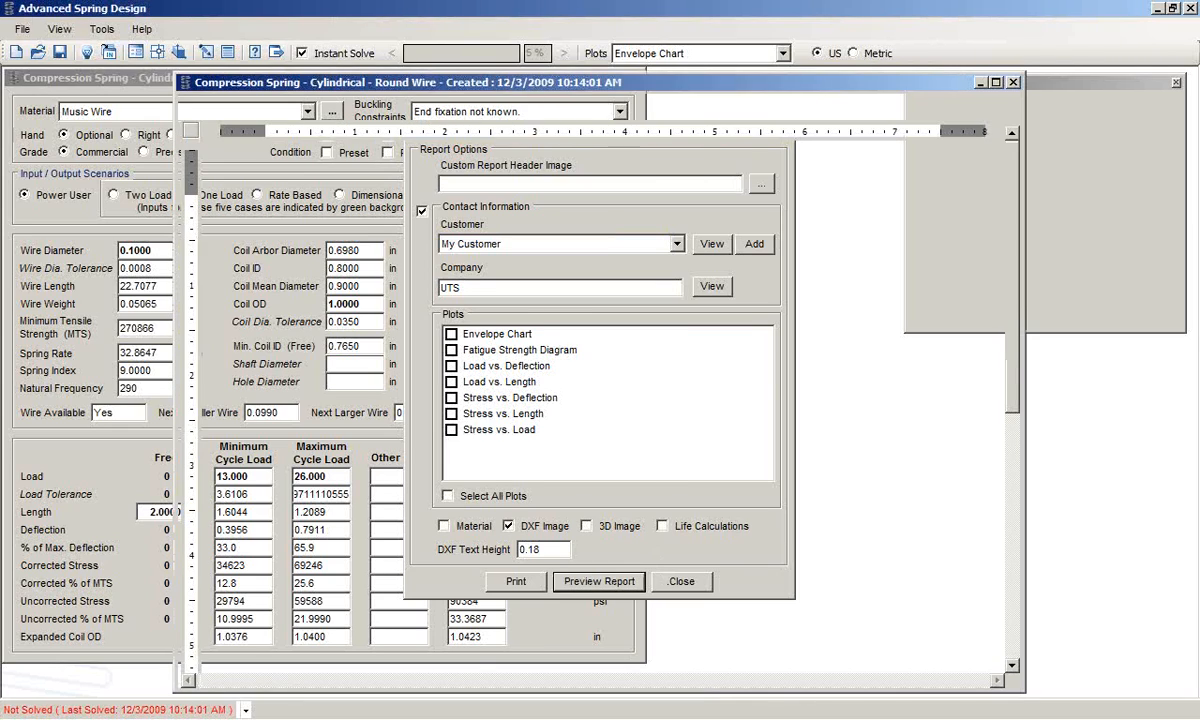
Step: Scroll the report preview down to the DXF drawing and back, then close it
{"action": "left_click", "coordinate": [596, 580]}
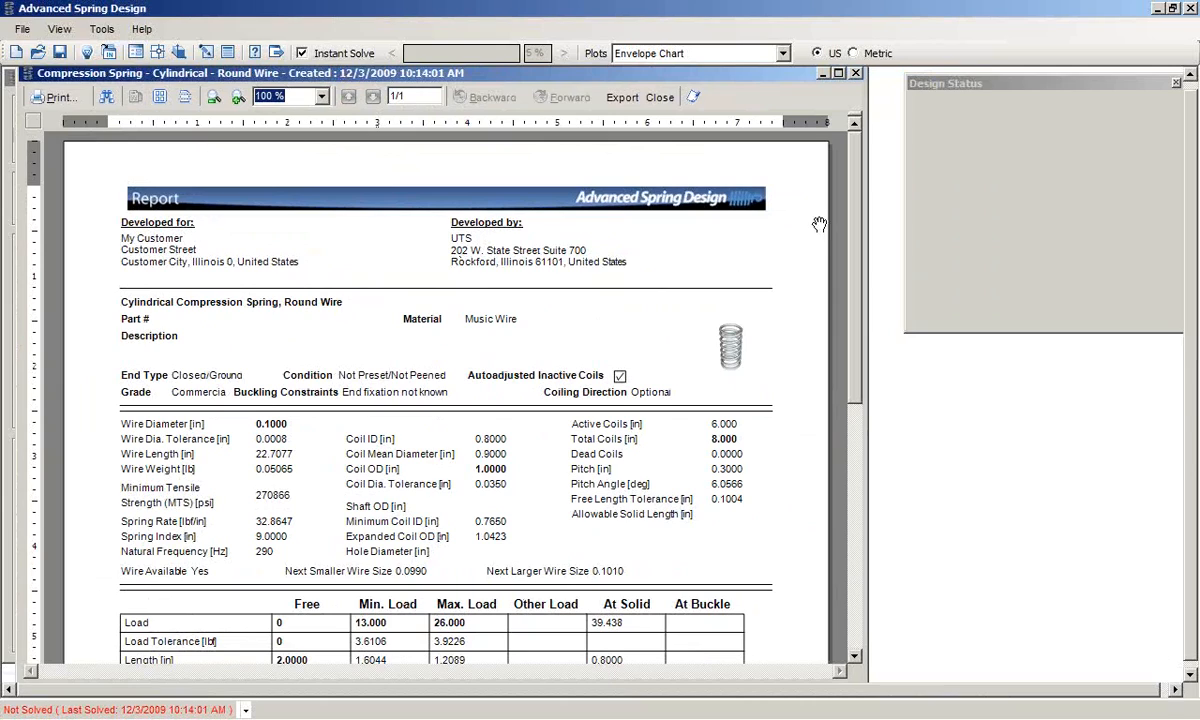
{"action": "scroll", "scroll_direction": "down", "scroll_amount": 3}
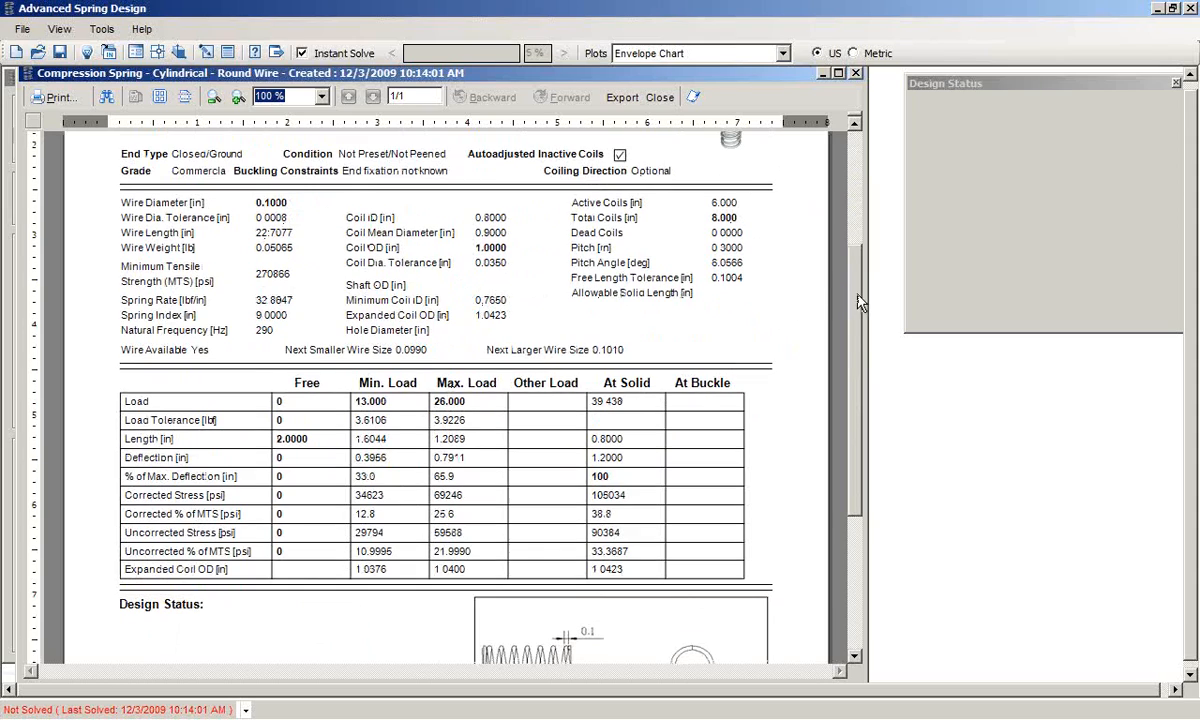
{"action": "scroll", "scroll_direction": "down", "scroll_amount": 3}
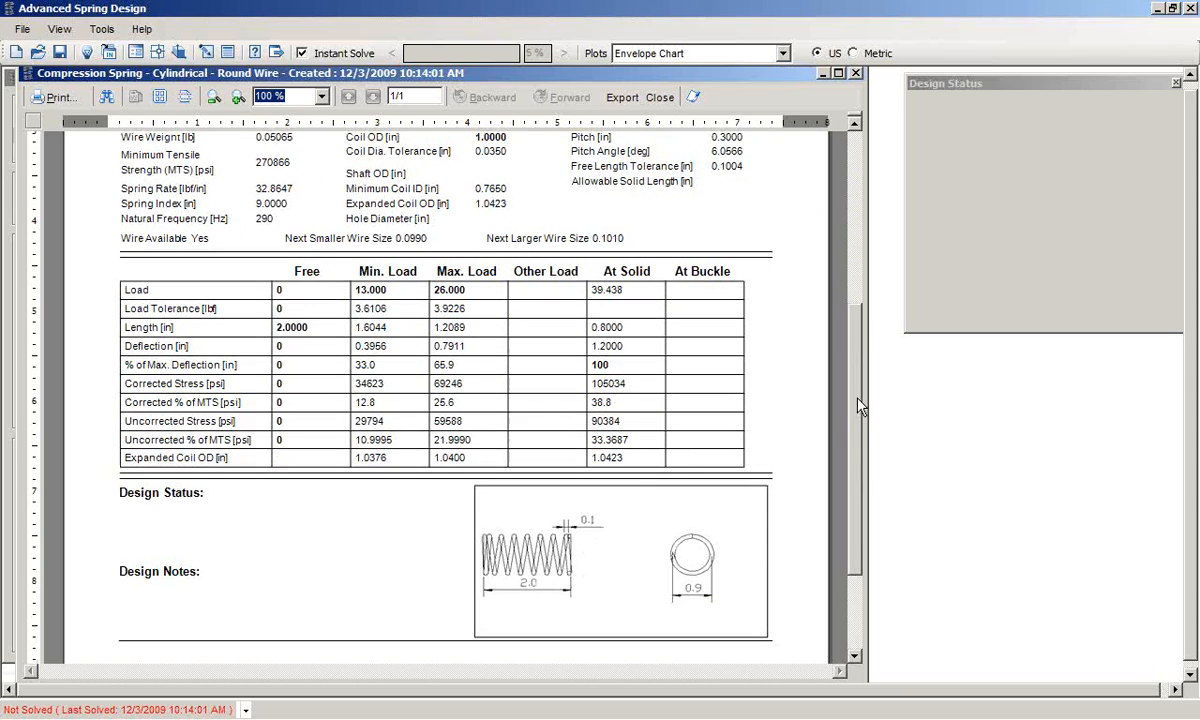
{"action": "scroll", "scroll_direction": "up", "scroll_amount": 3}
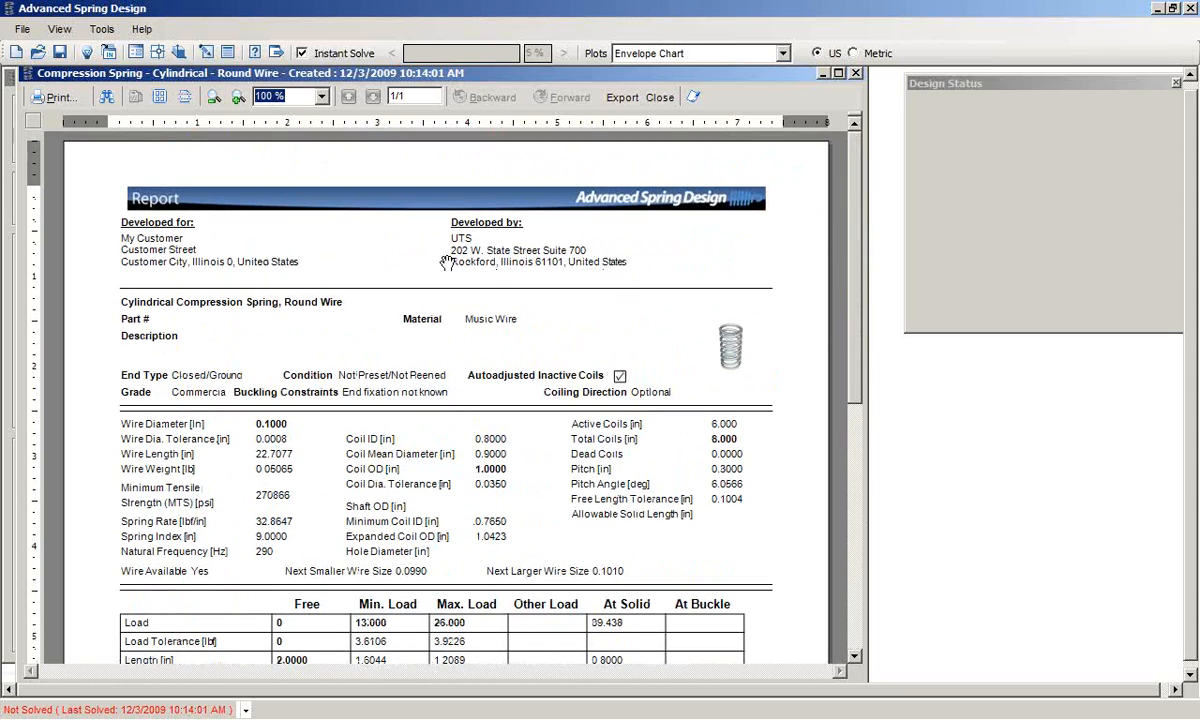
{"action": "mouse_move", "coordinate": [312, 198]}
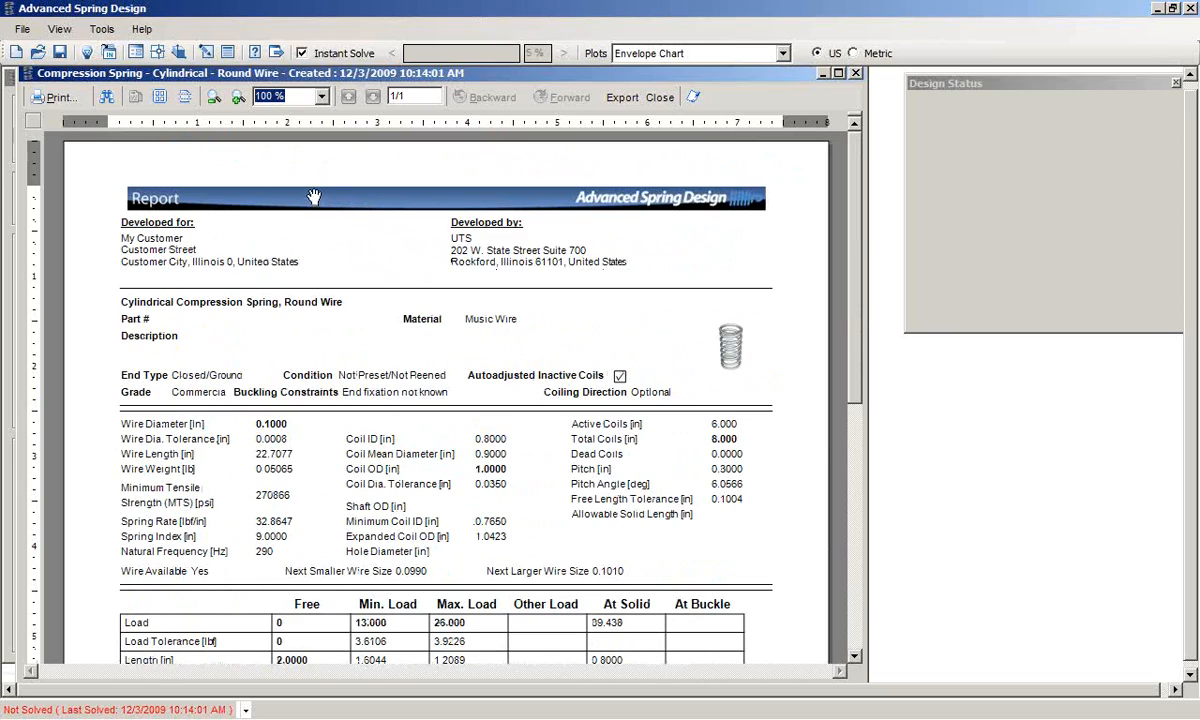
{"action": "mouse_move", "coordinate": [314, 184]}
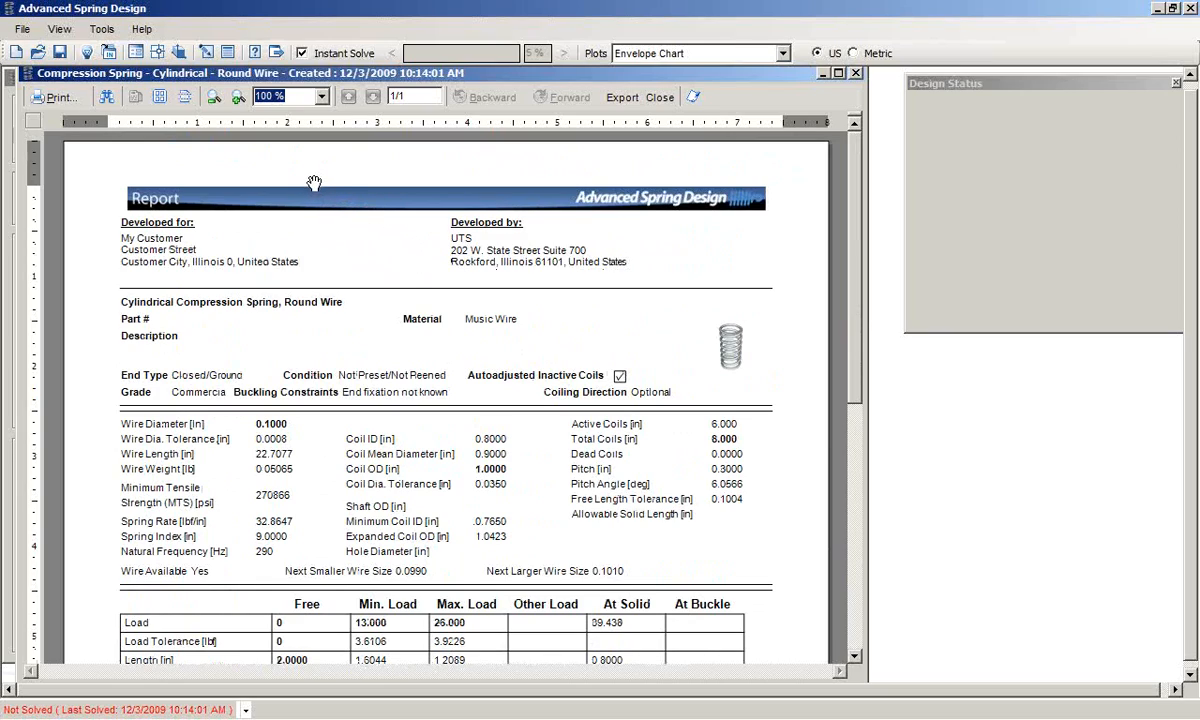
{"action": "mouse_move", "coordinate": [660, 96]}
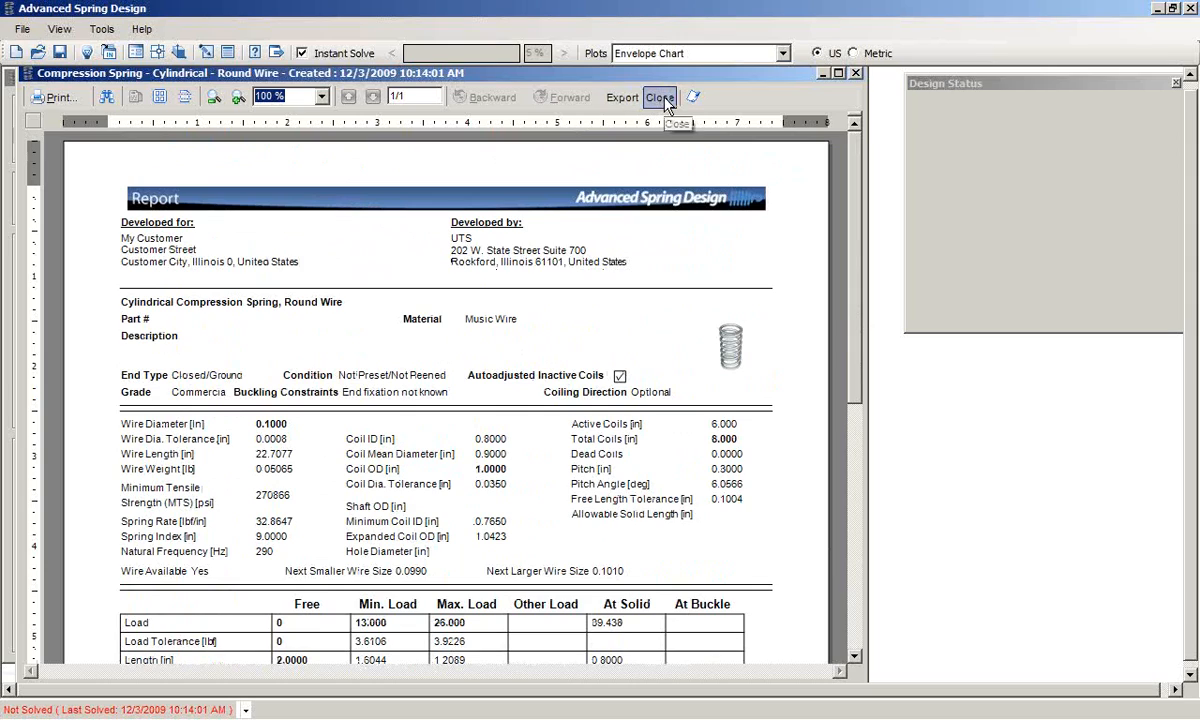
{"action": "left_click", "coordinate": [660, 96]}
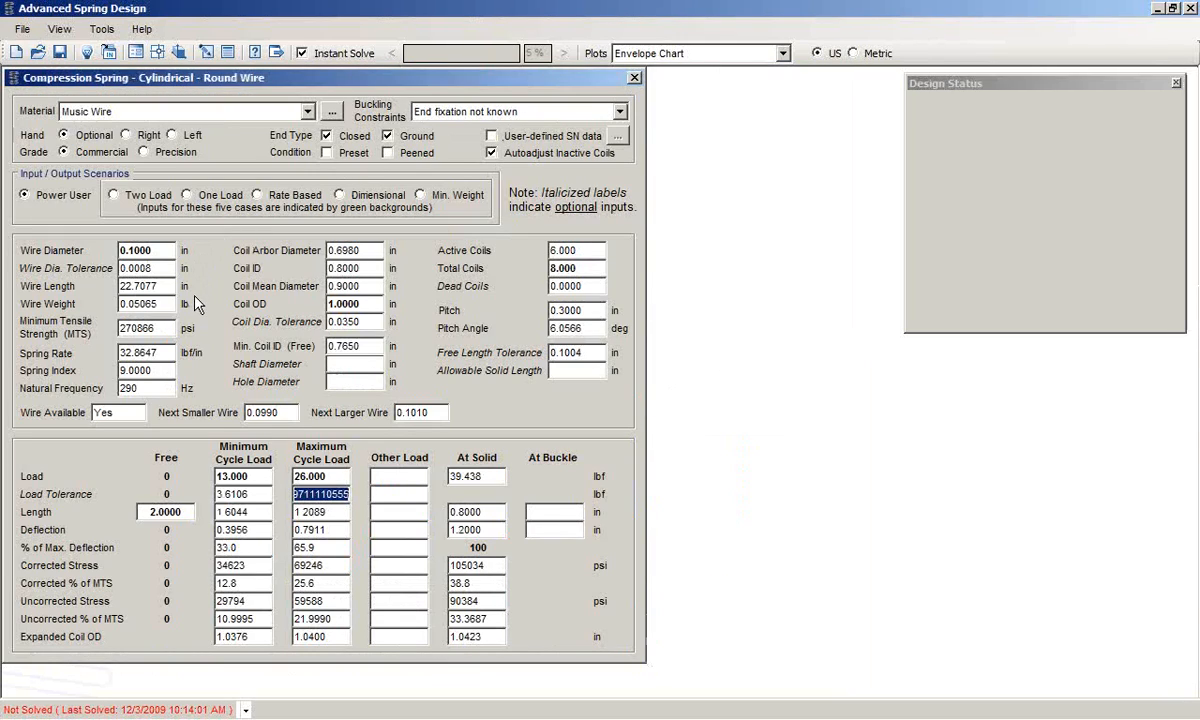